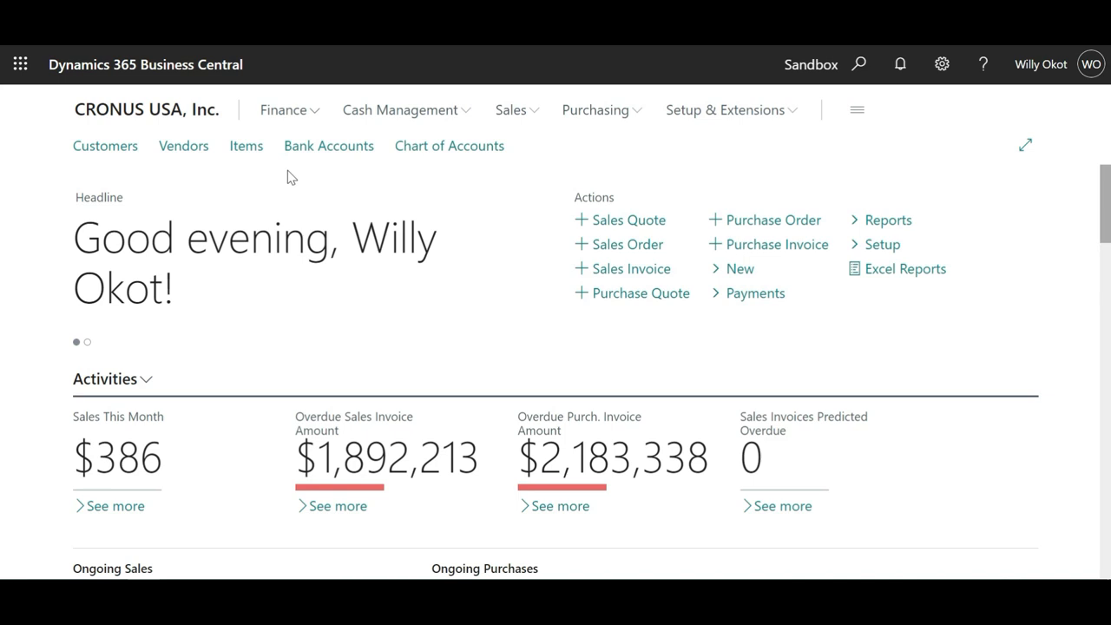
mouse_move(432, 163)
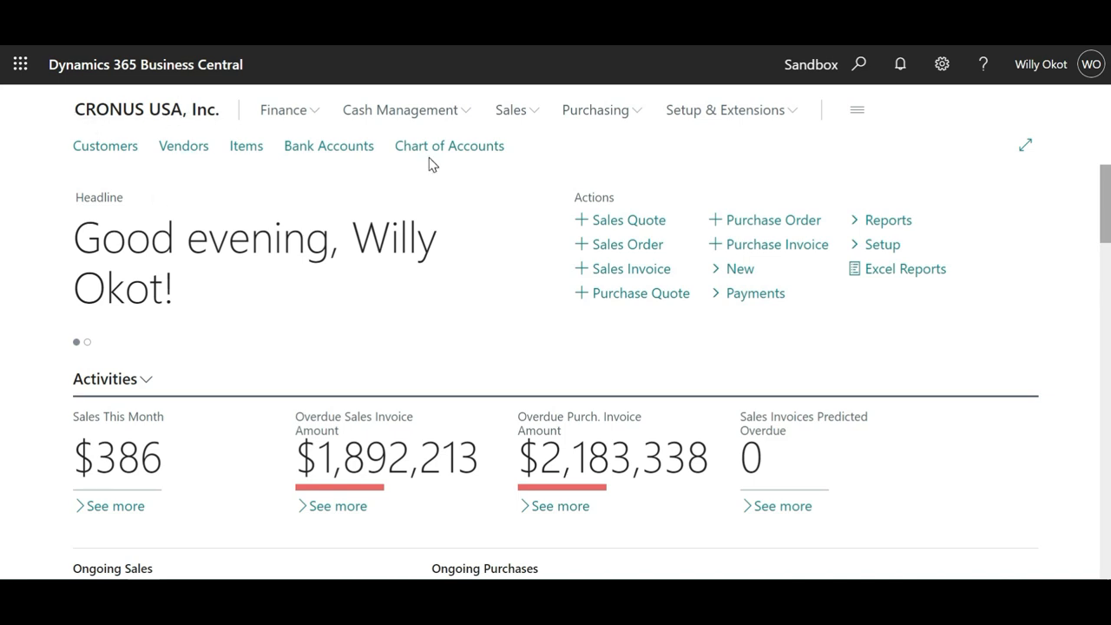
mouse_move(792, 163)
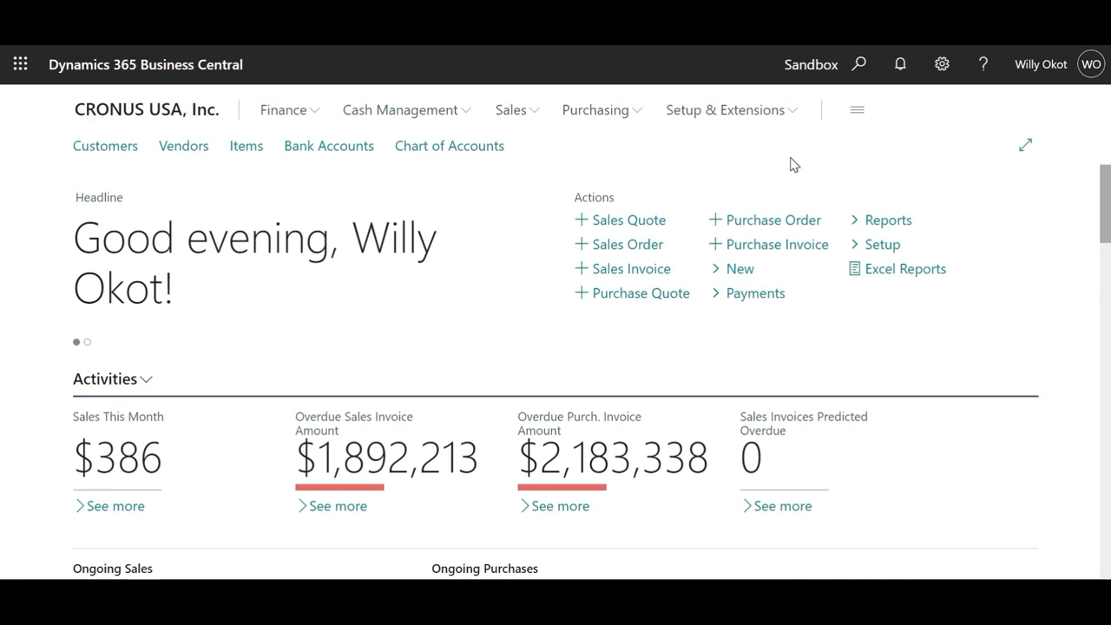
mouse_move(855, 229)
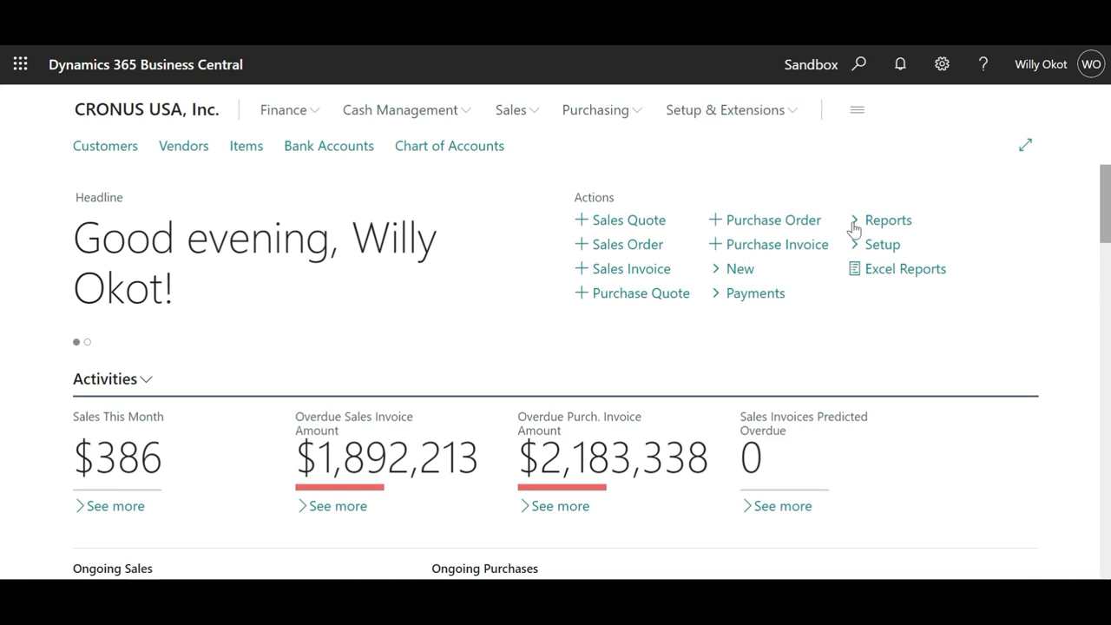
mouse_move(830, 108)
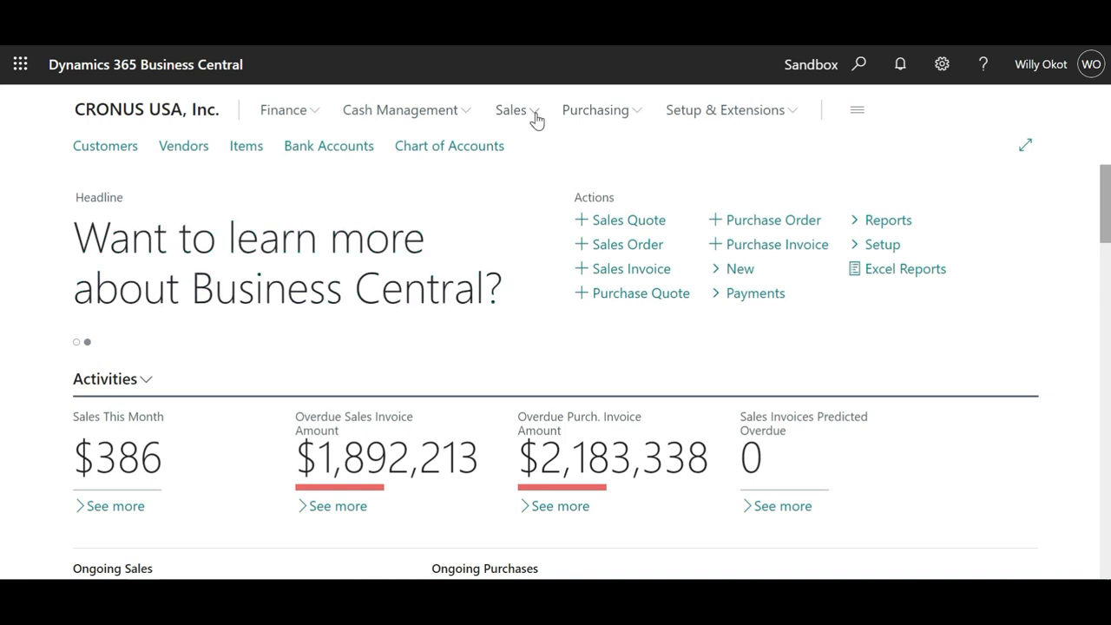
mouse_move(250, 167)
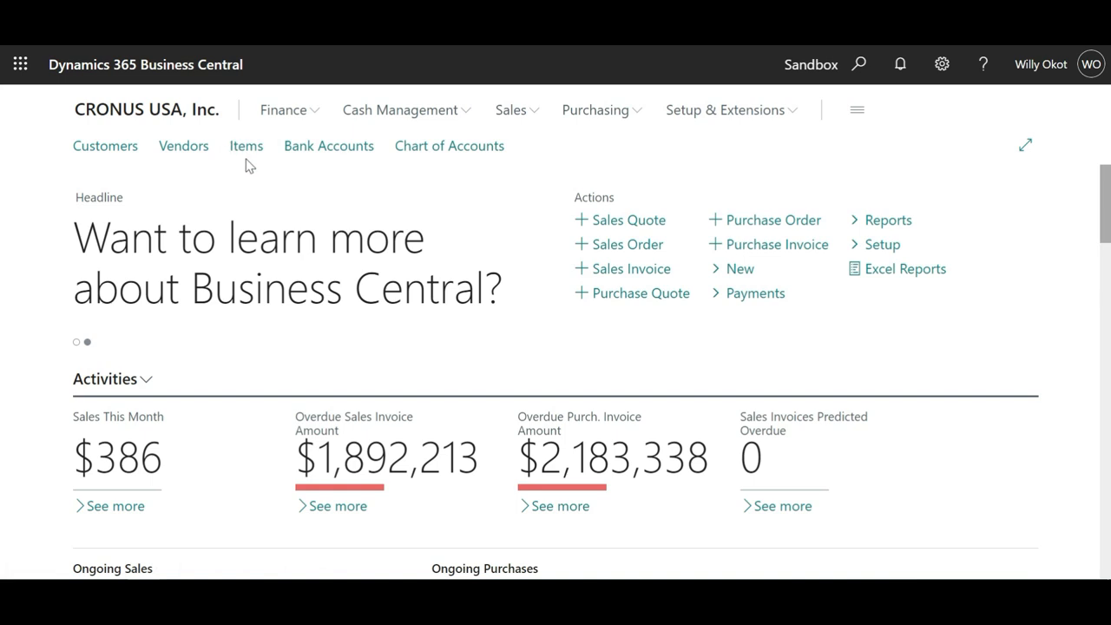
mouse_move(529, 127)
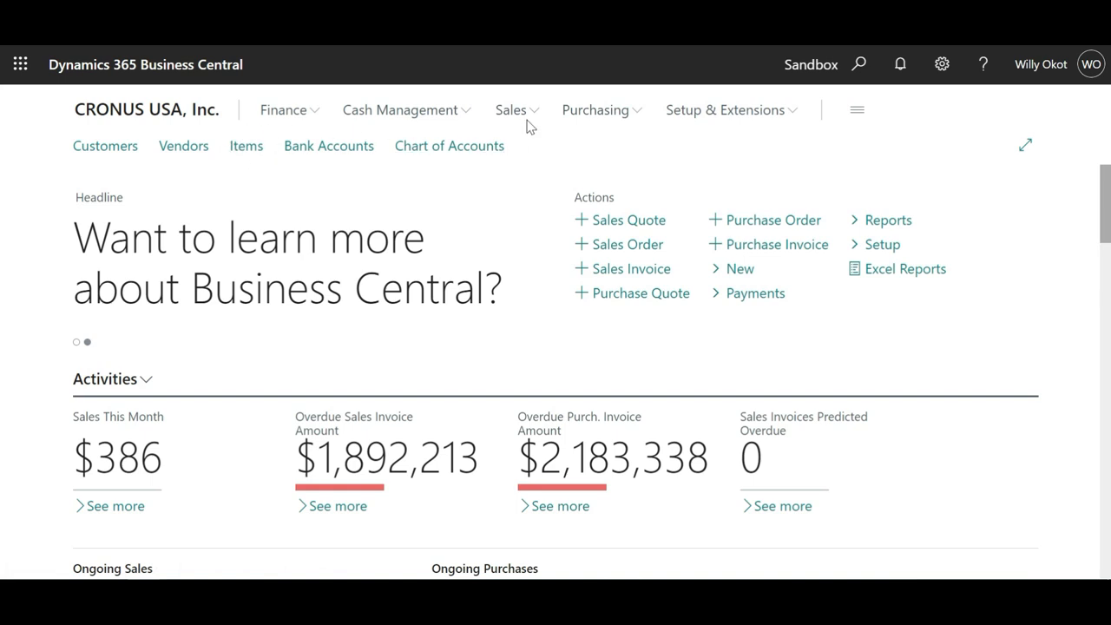
Step: Navigate from the Sales menu to the Items list
click(511, 110)
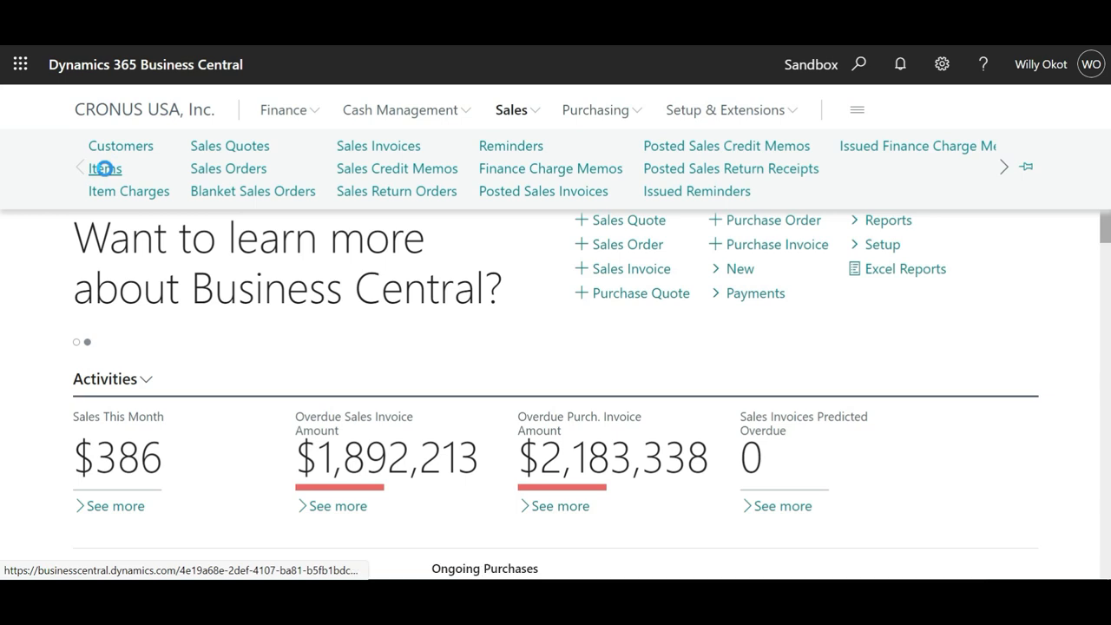
click(102, 169)
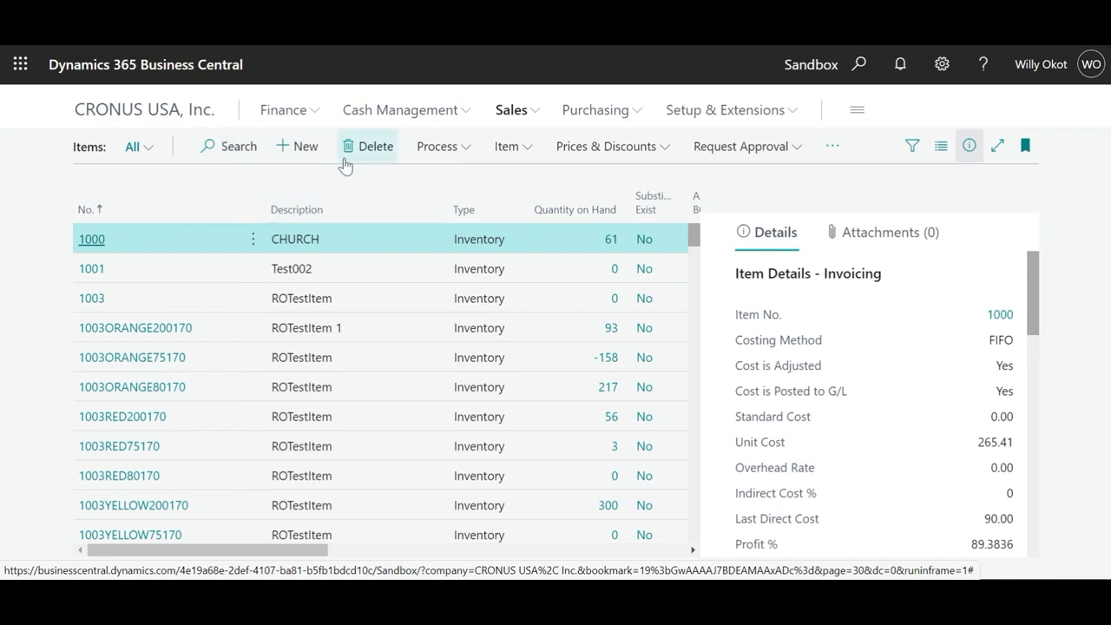
mouse_move(583, 158)
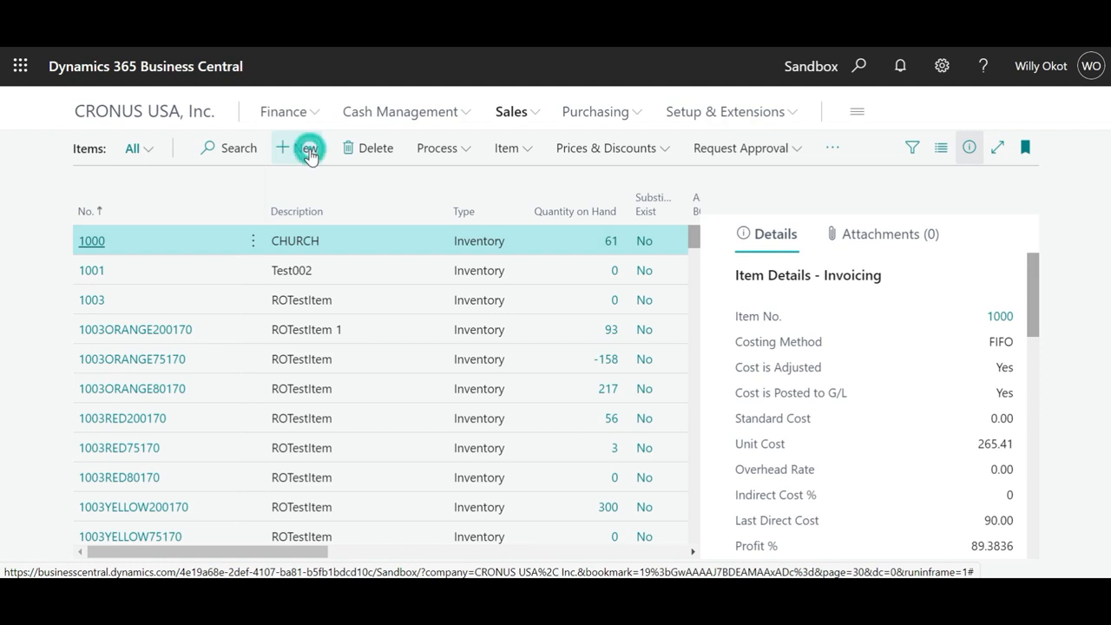
Step: Create new item 1019 based on the Item template
click(296, 148)
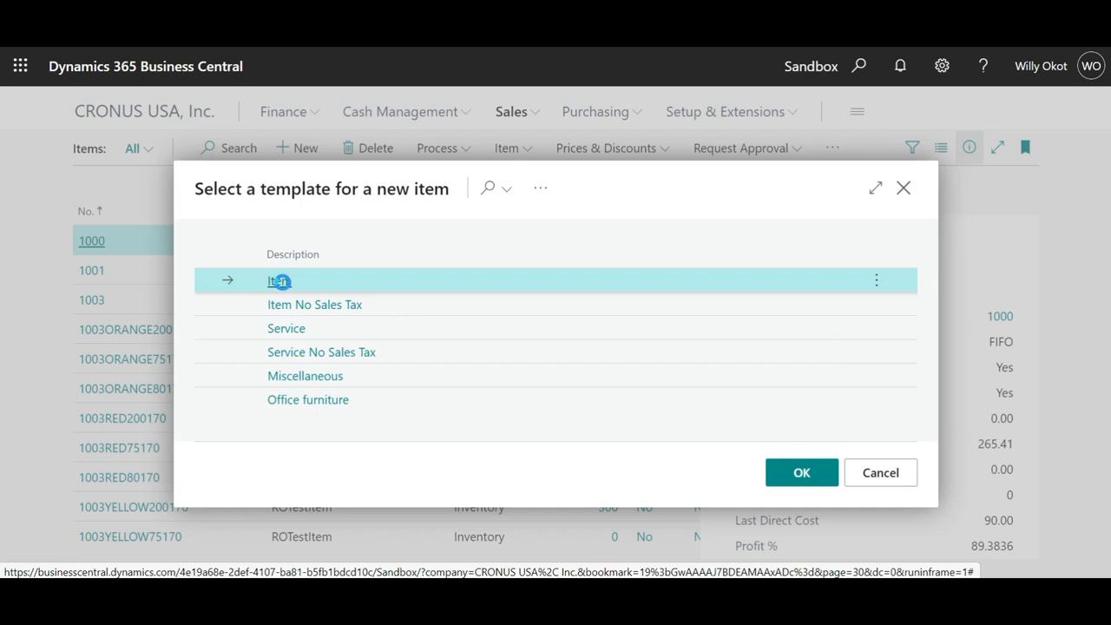
click(800, 472)
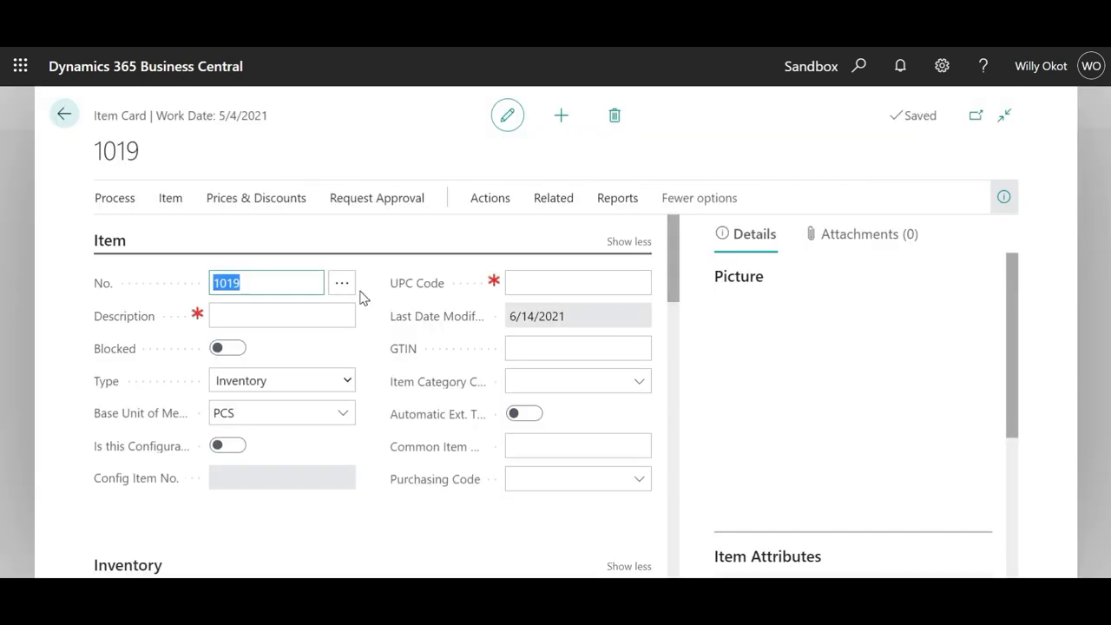
Step: Enter BPIITEM as the description of item 1019
click(740, 277)
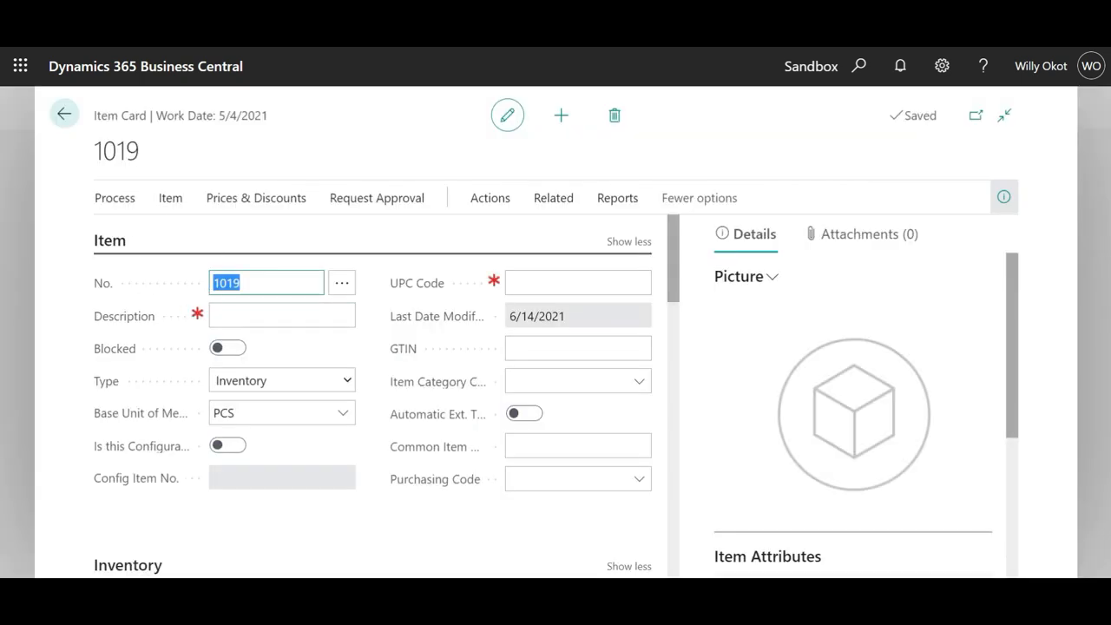
mouse_move(132, 198)
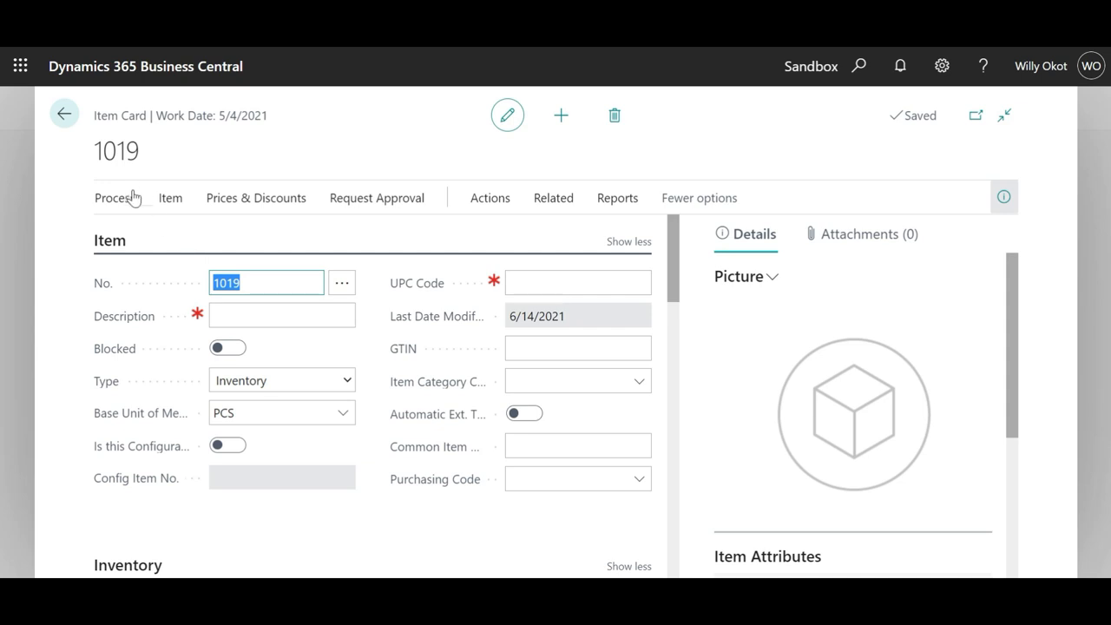
mouse_move(135, 198)
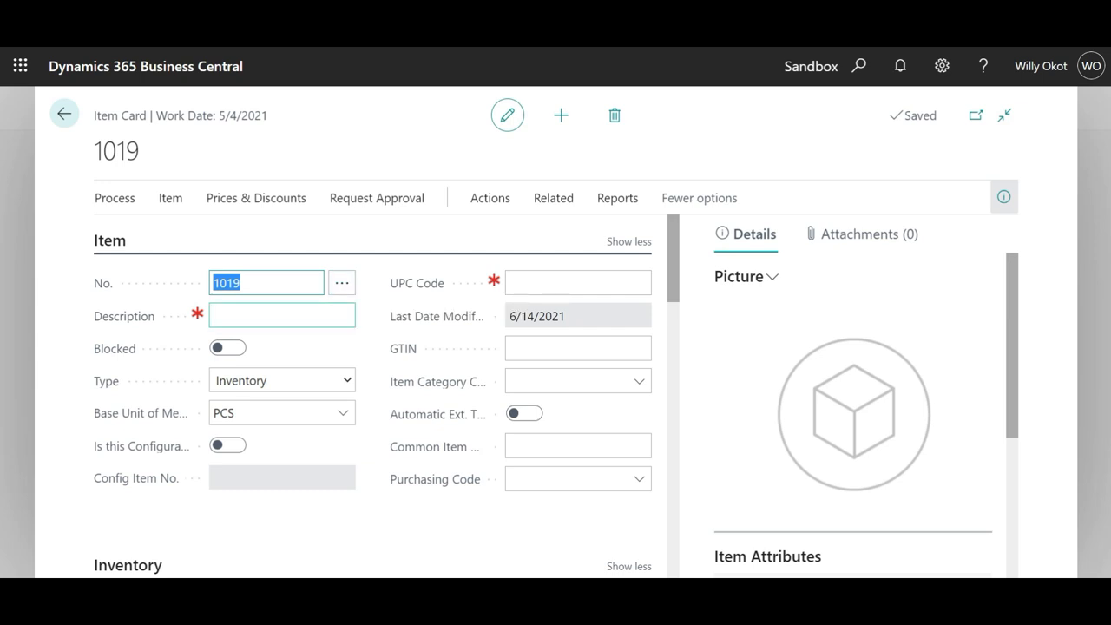
click(282, 315)
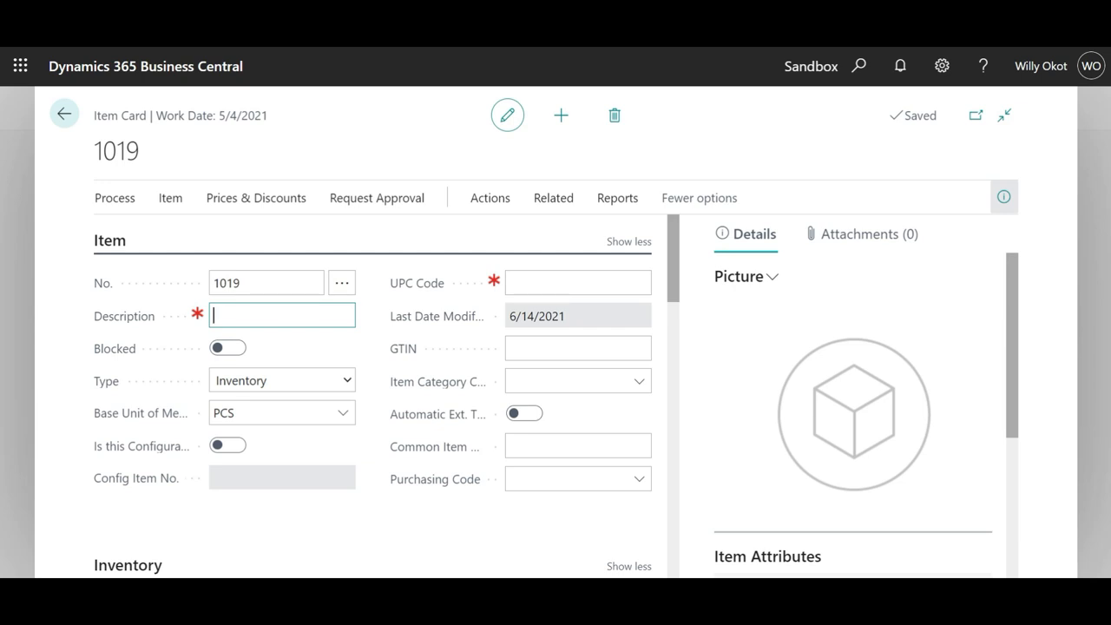
text(BP)
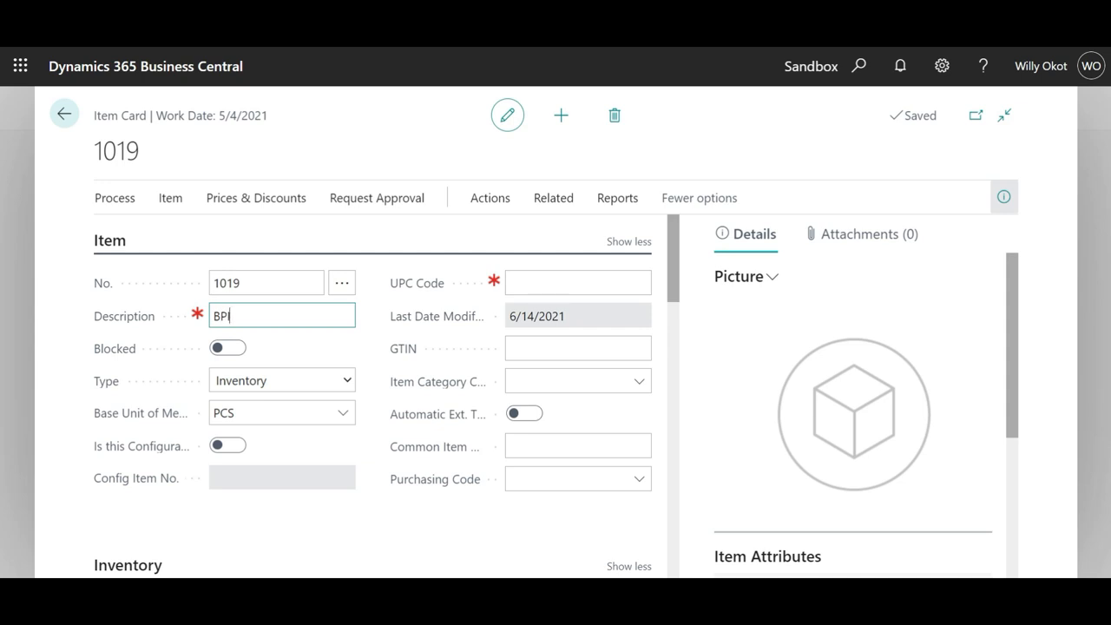
text(IITE)
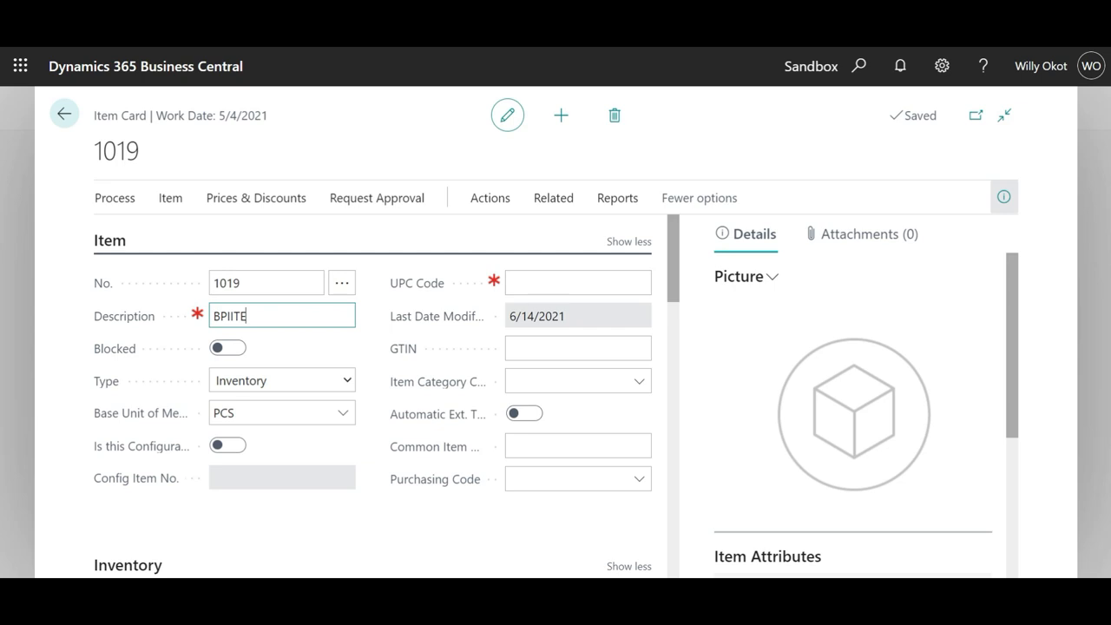
text(M)
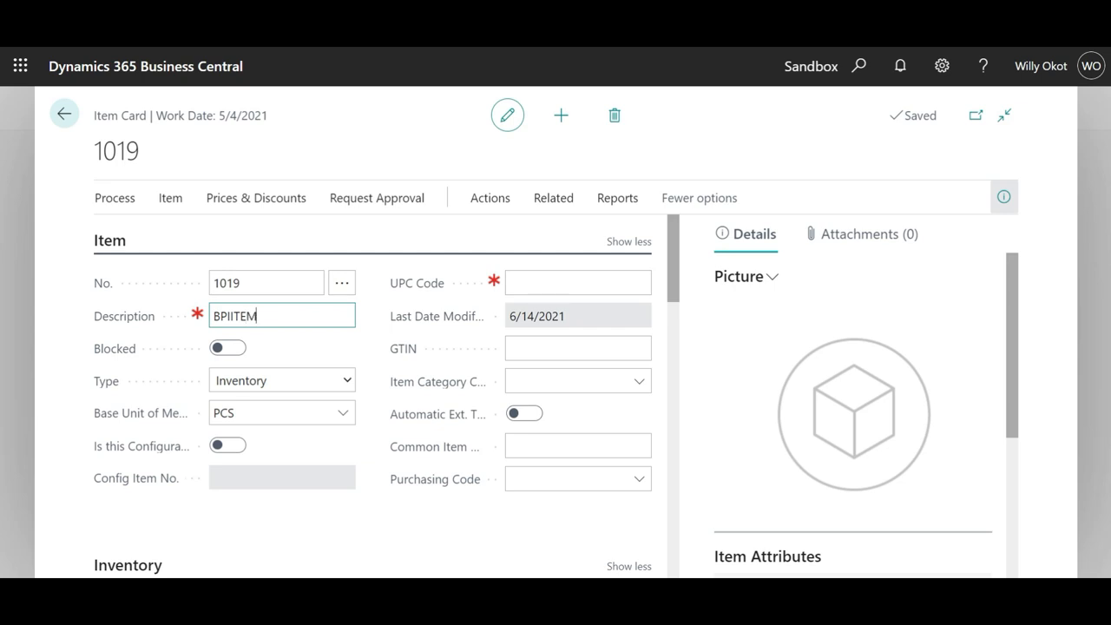
mouse_move(354, 349)
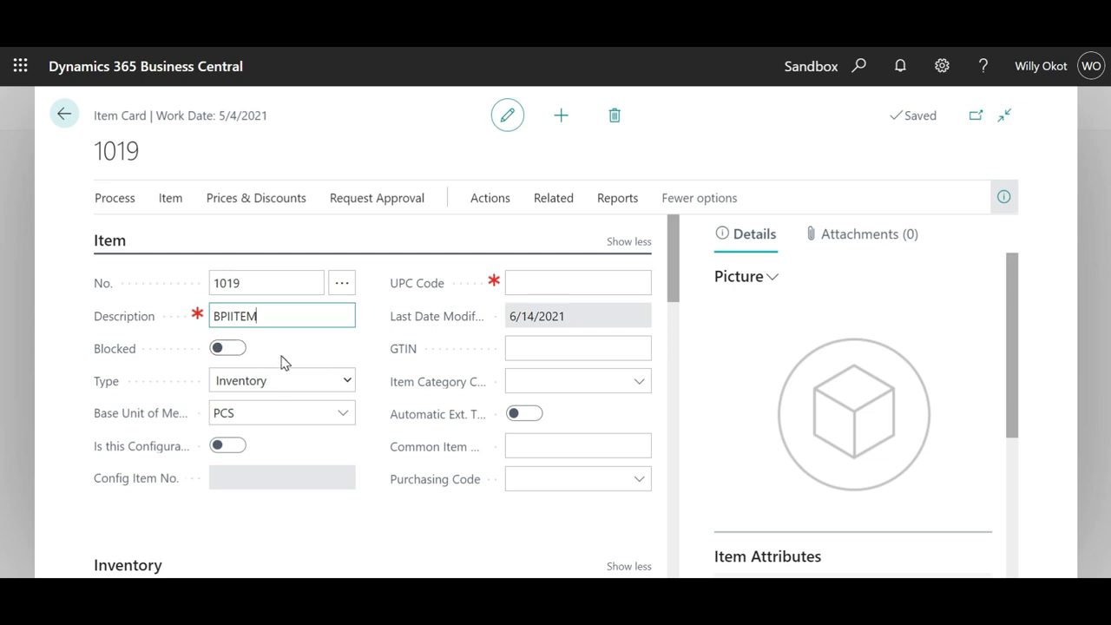
mouse_move(101, 454)
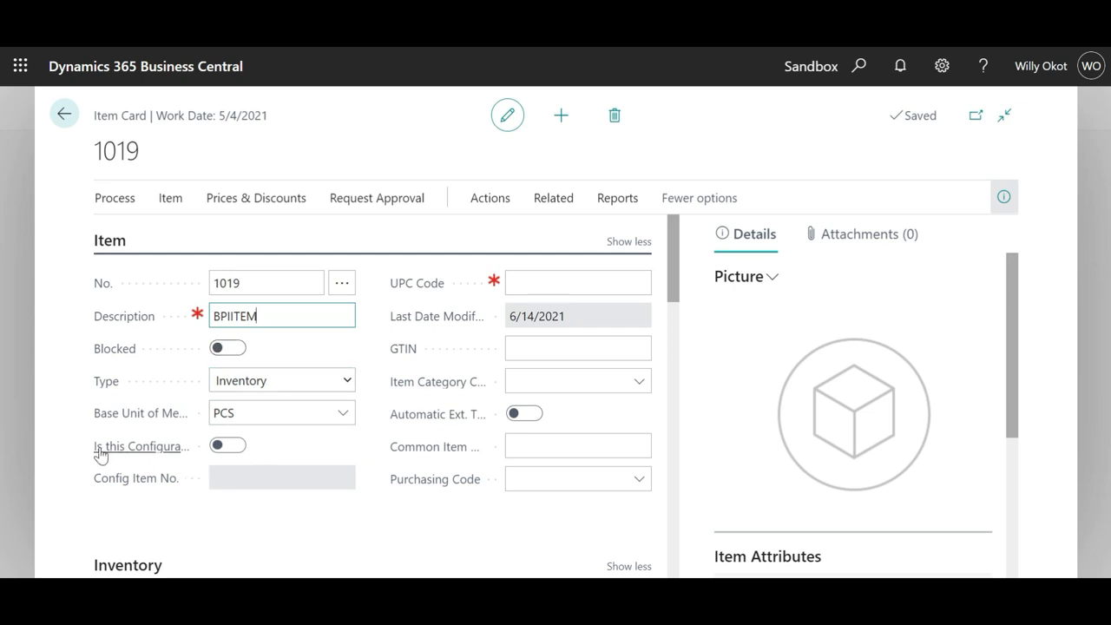
mouse_move(101, 445)
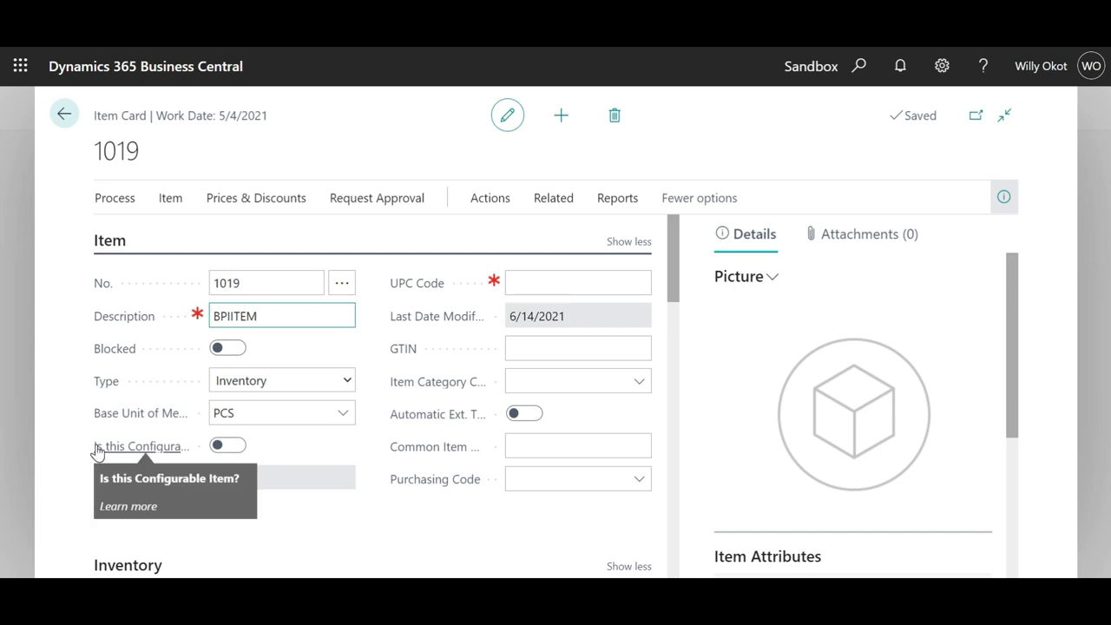
Step: Enter TEST6 as the UPC Code of item 1019 BPIITEM and let it save
click(227, 445)
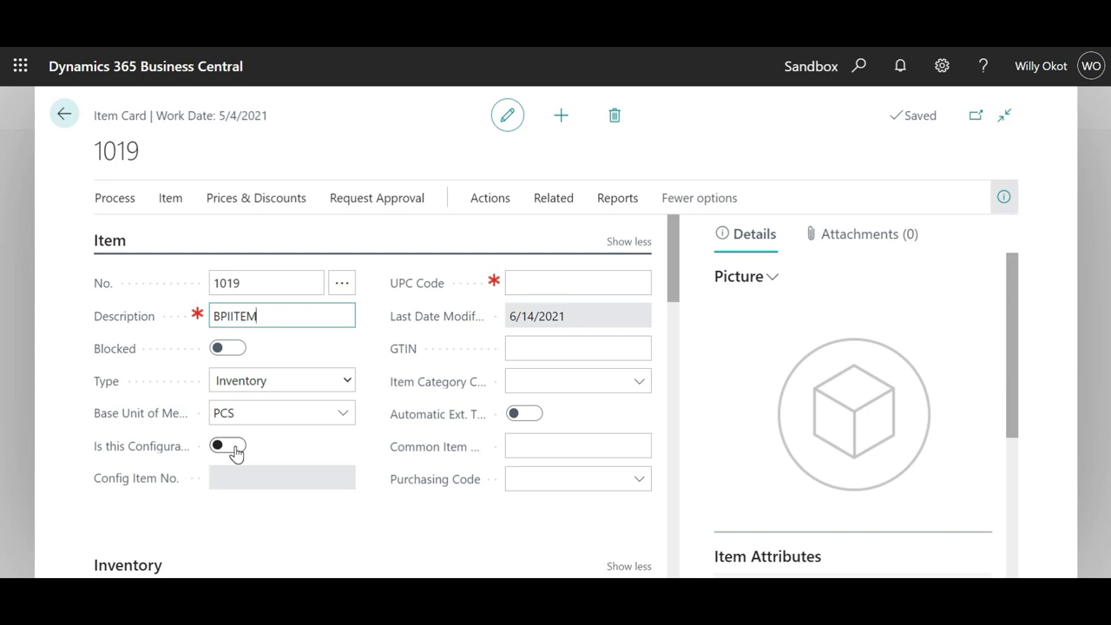
mouse_move(228, 444)
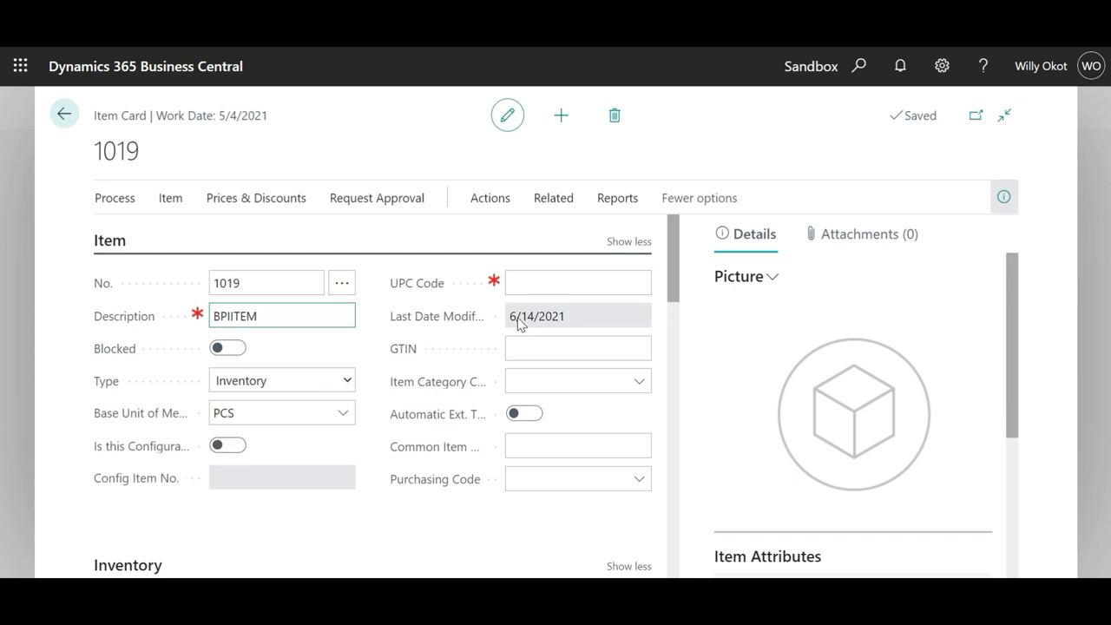
click(577, 281)
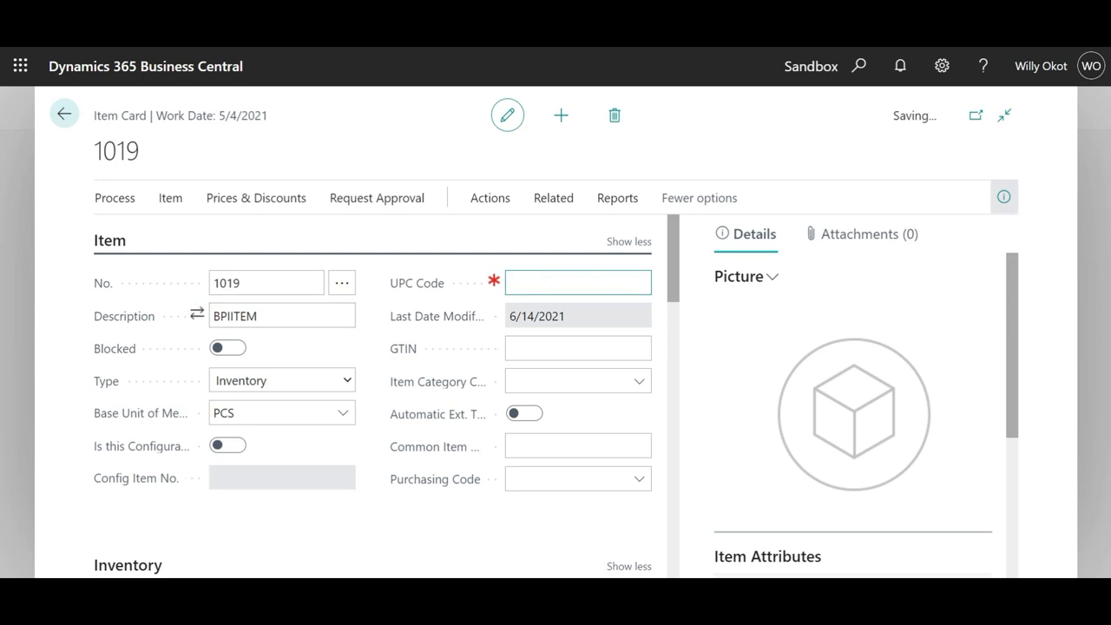
text(TE)
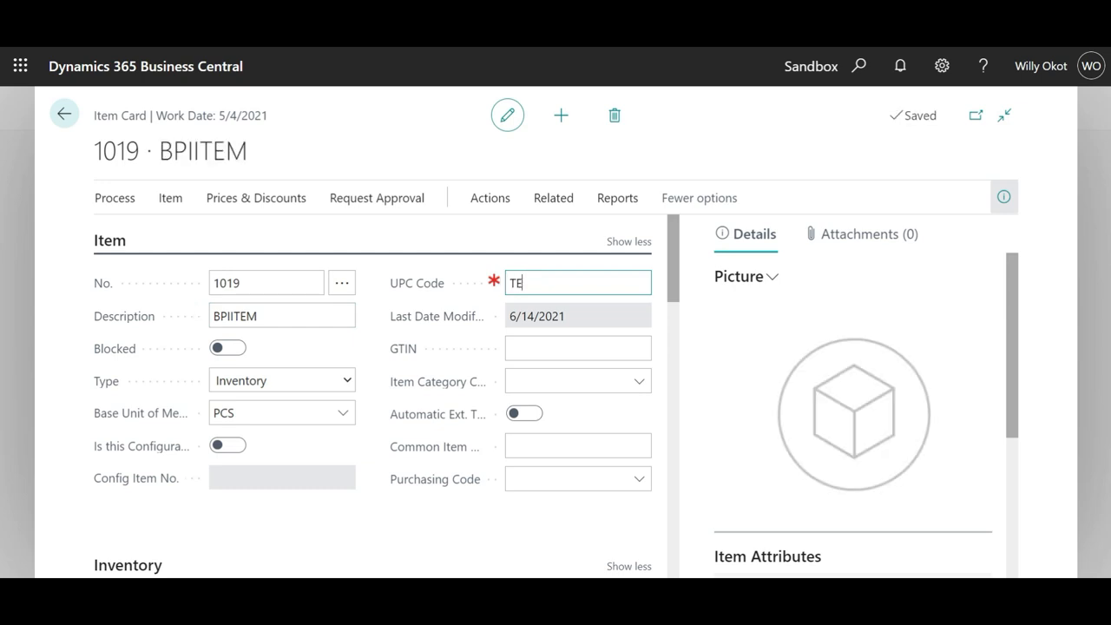
text(ST6)
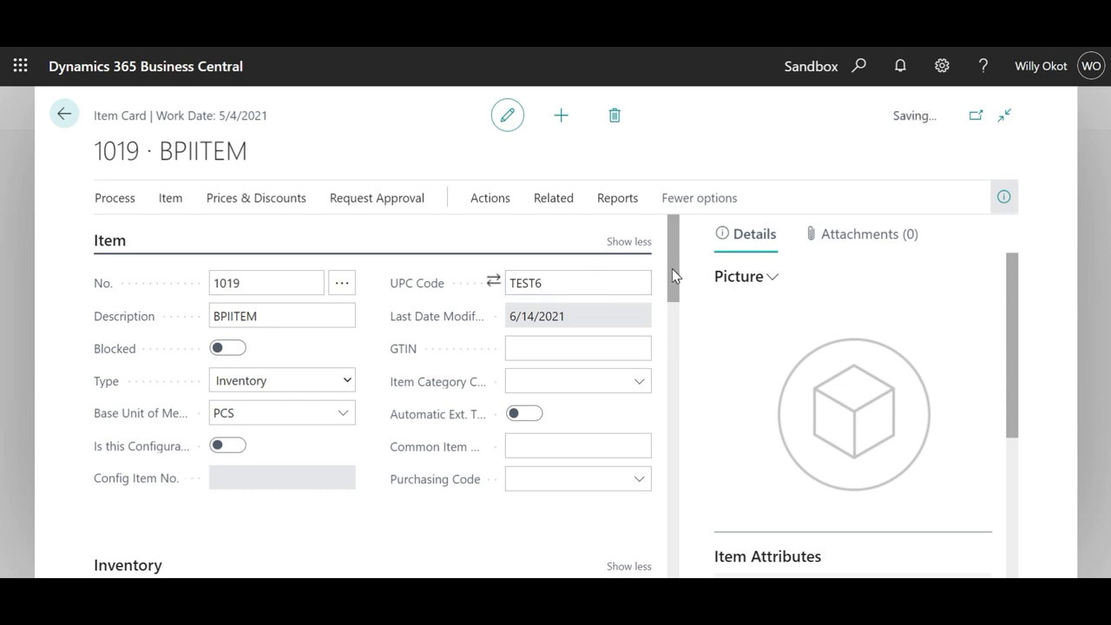
right_click(673, 274)
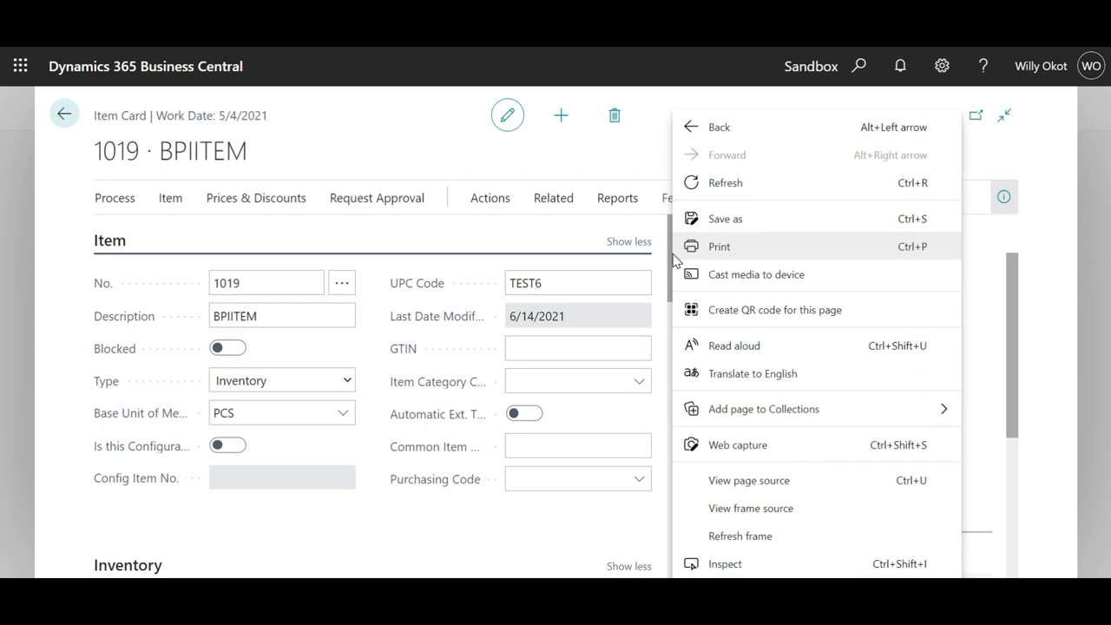
mouse_move(518, 288)
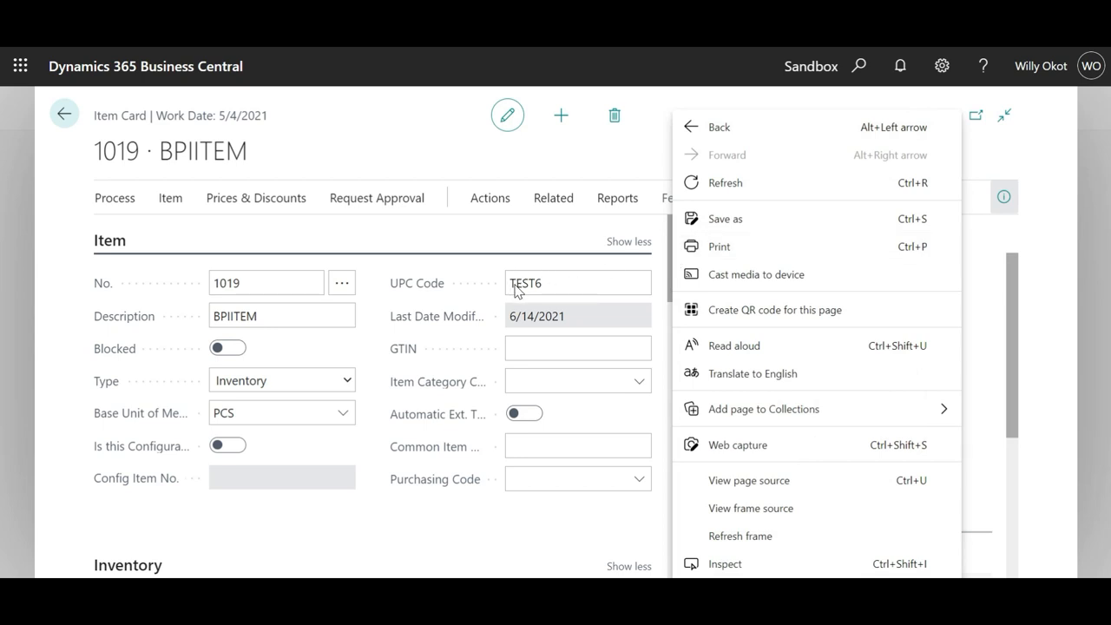
mouse_move(660, 287)
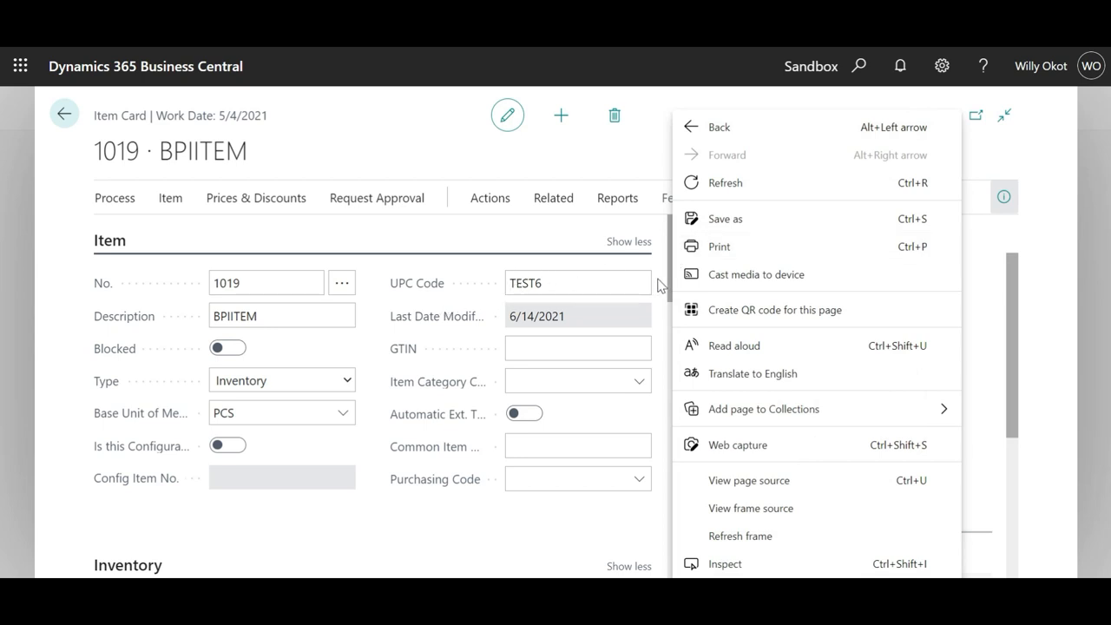
mouse_move(651, 113)
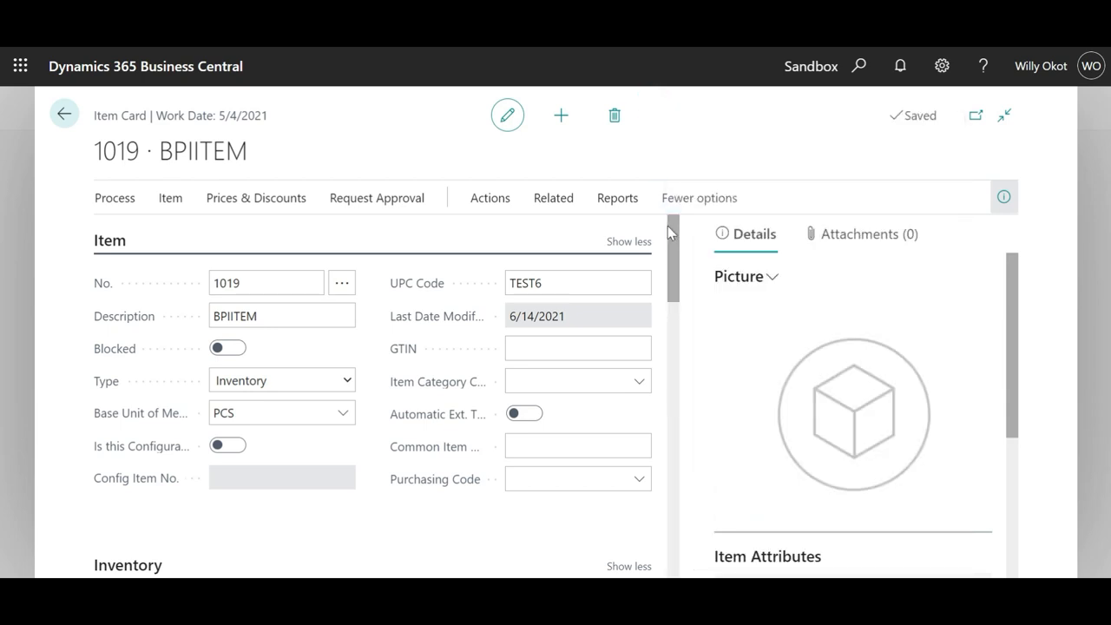
Step: Set the Tax Group Code under Costs & Posting to NONTAXABLE
scroll(down, 3)
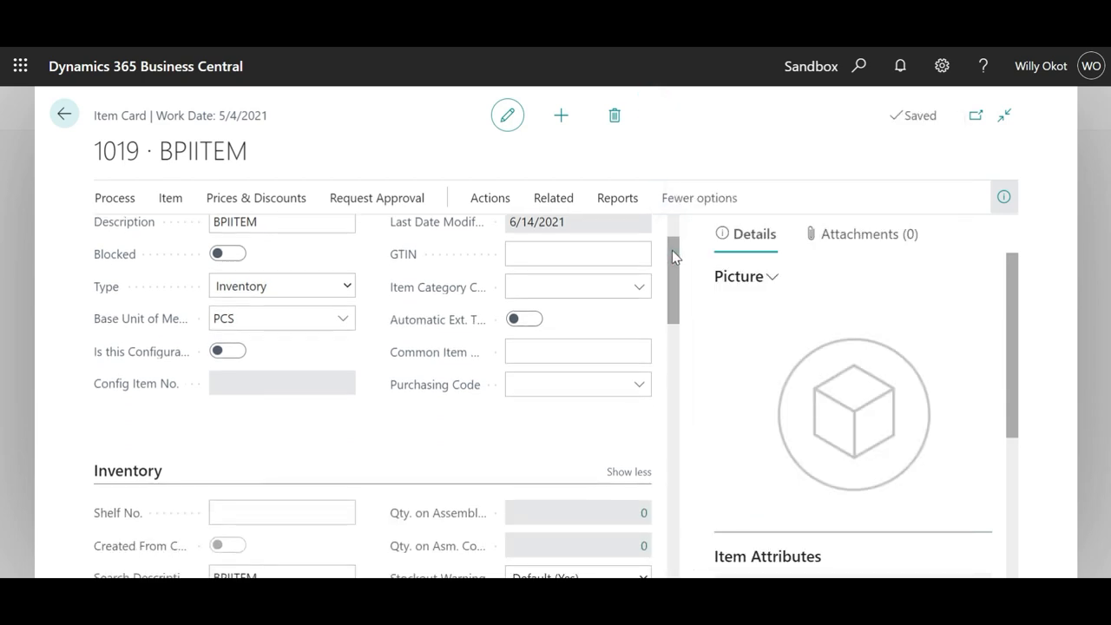
scroll(down, 3)
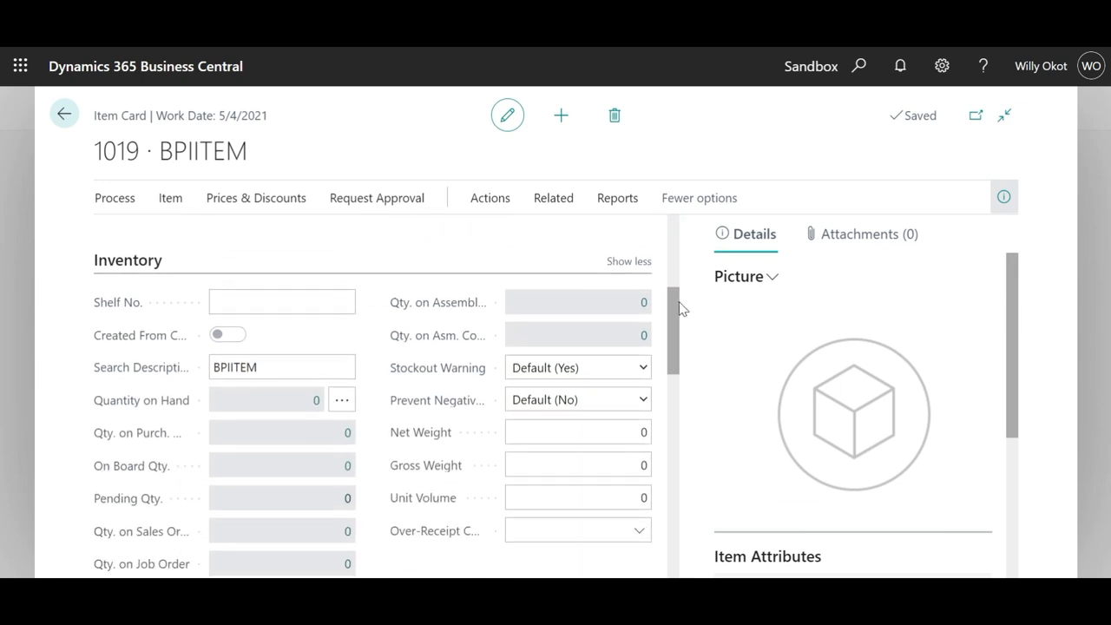
scroll(down, 3)
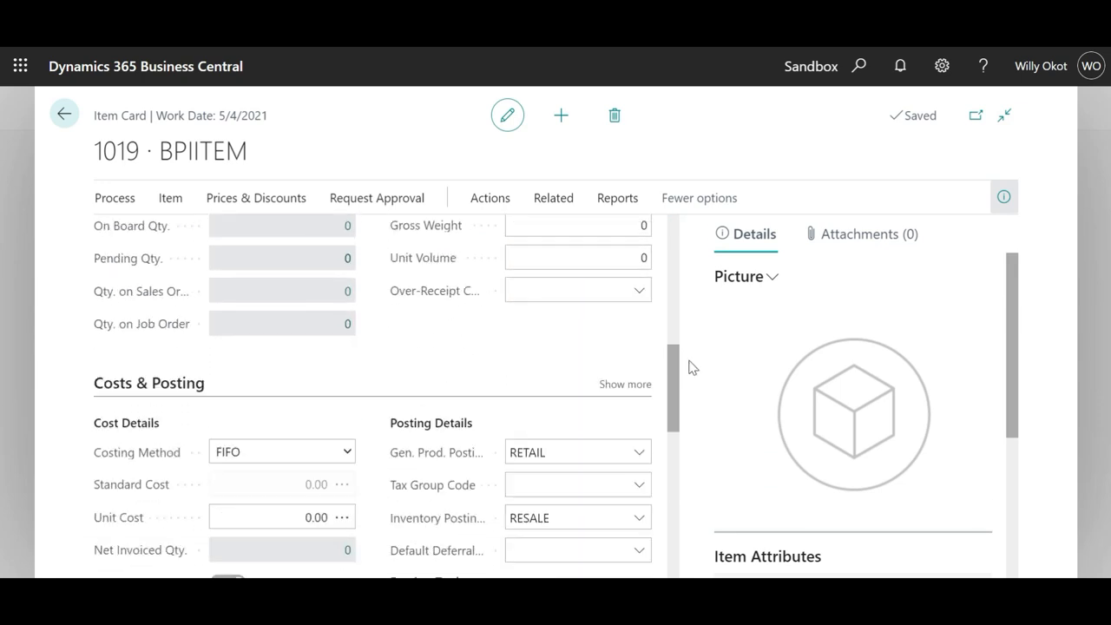
scroll(down, 3)
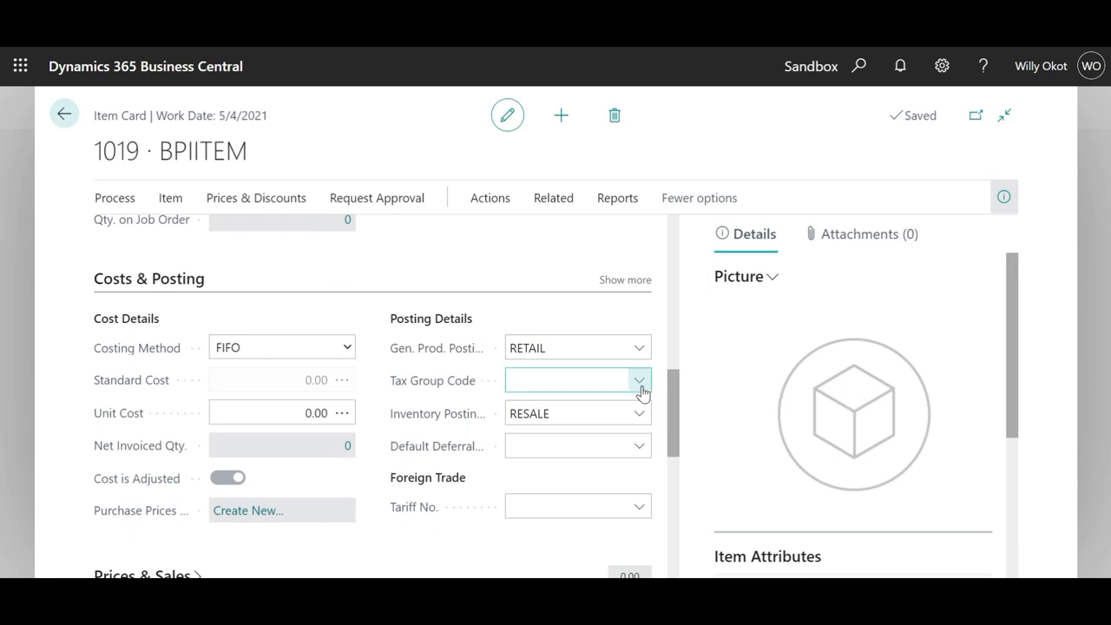
click(639, 380)
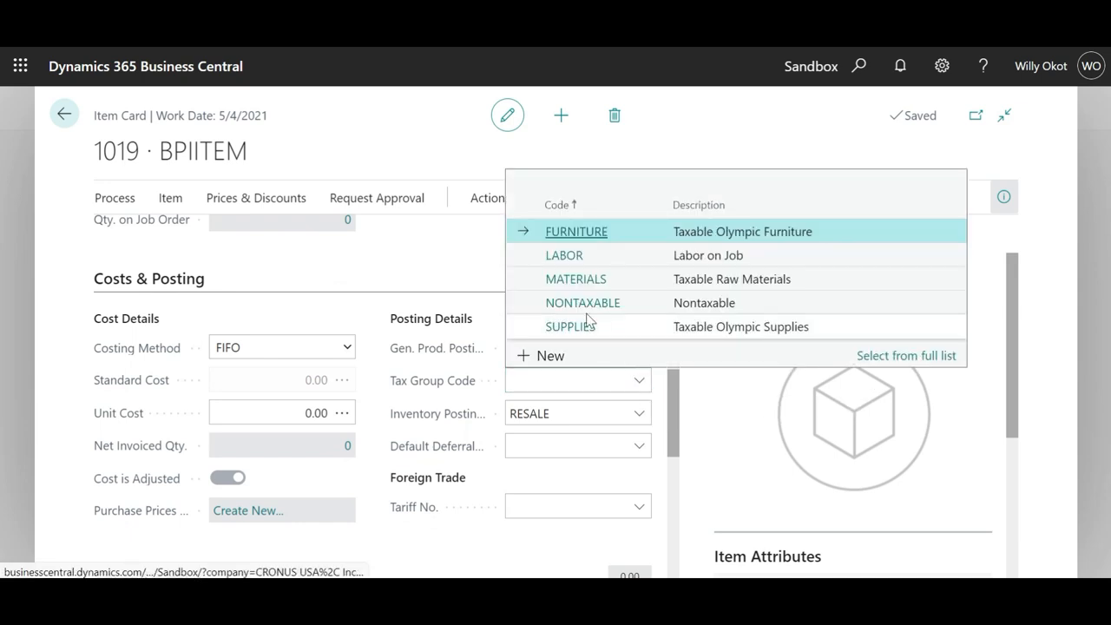
click(583, 302)
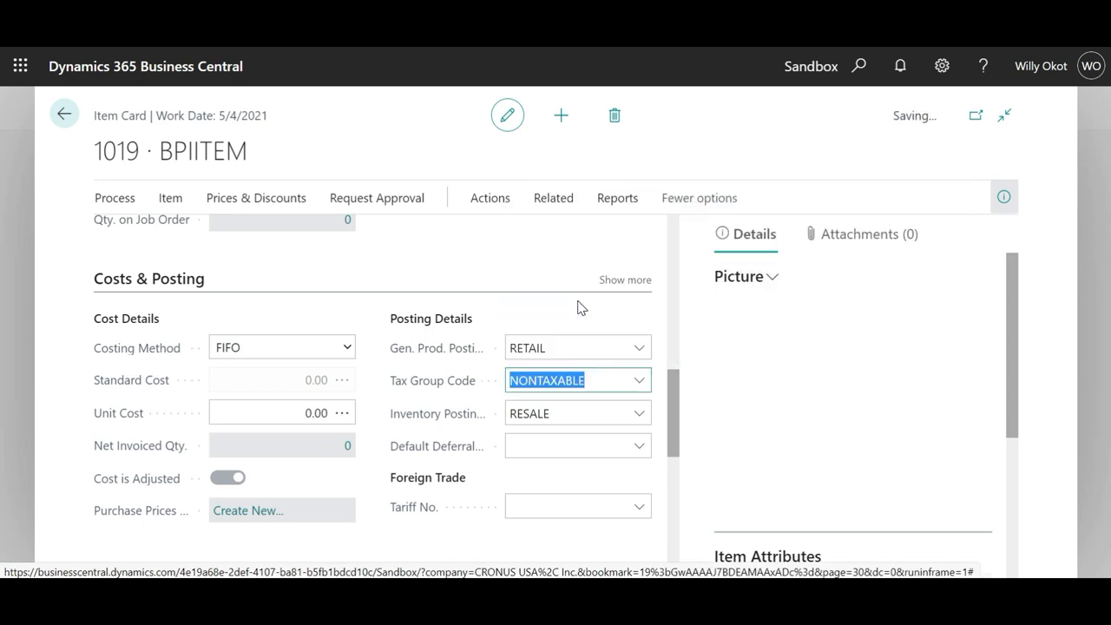
scroll(down, 3)
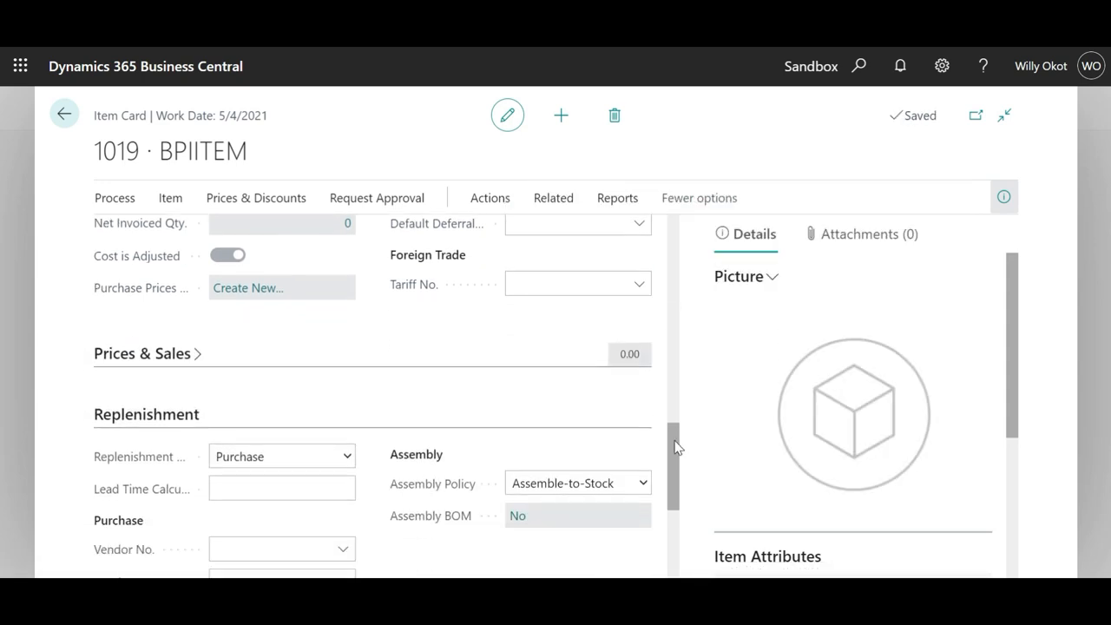
Step: Expand the Planning and Warehouse sections to review their fields
scroll(down, 3)
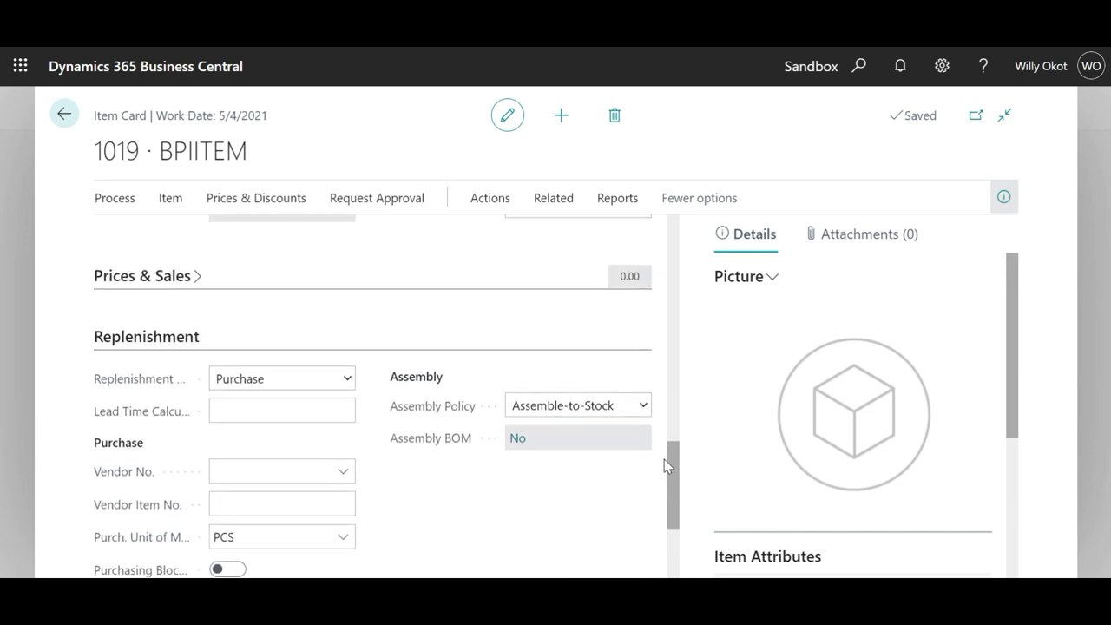
scroll(down, 3)
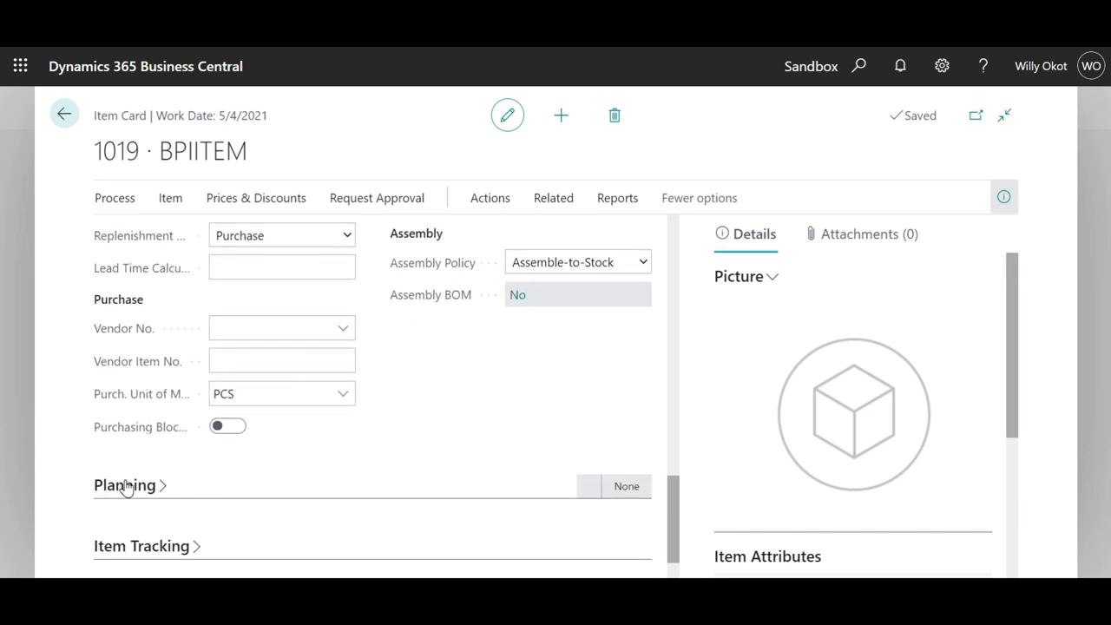
click(125, 485)
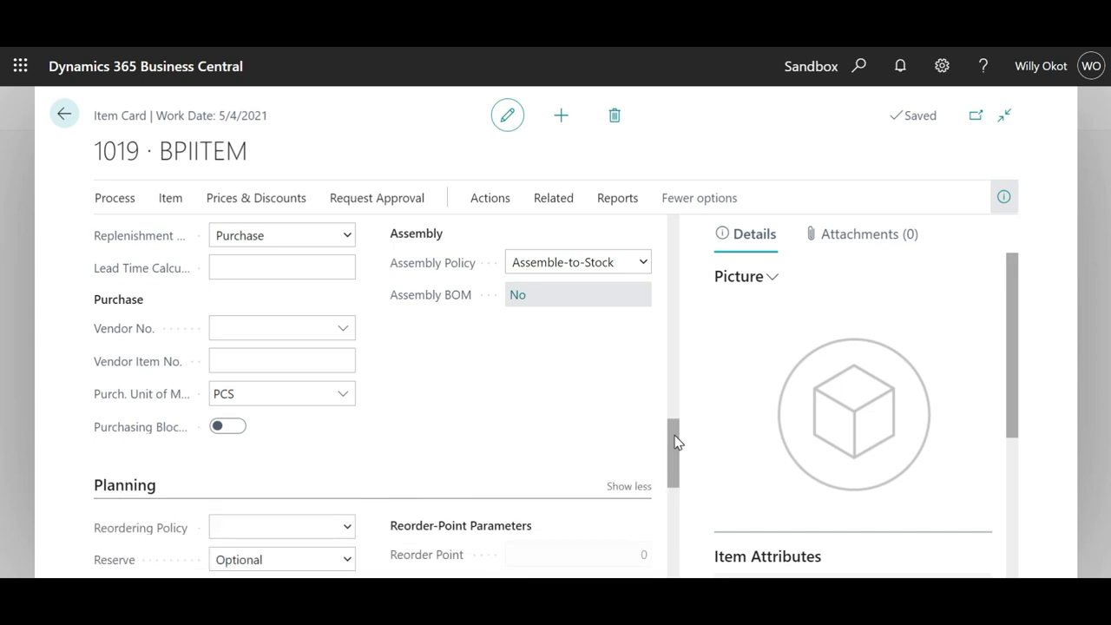
scroll(down, 3)
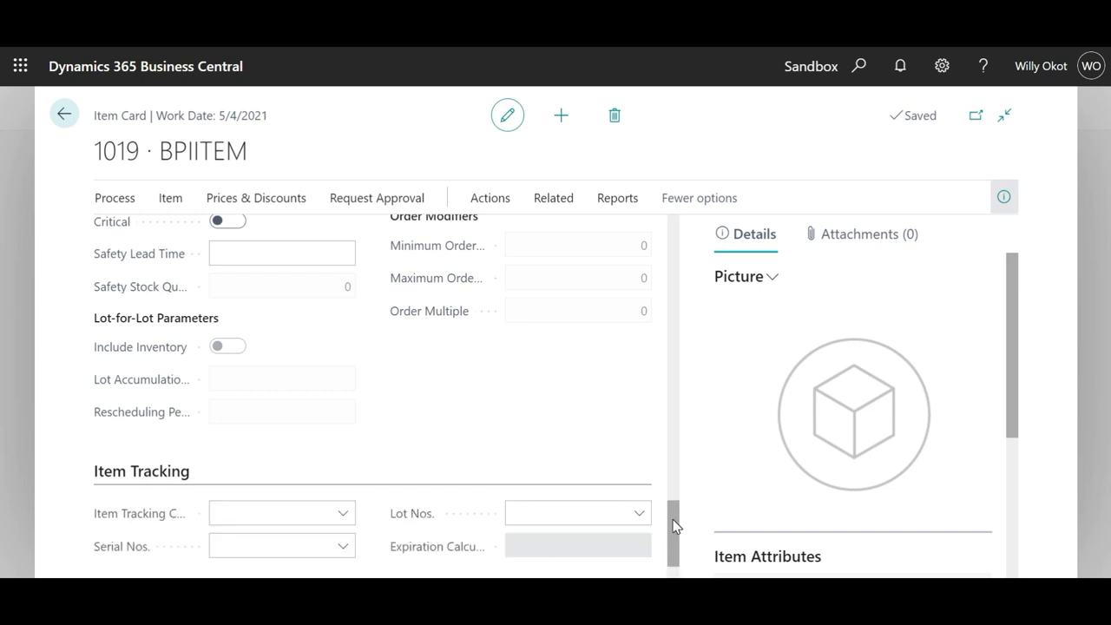
scroll(down, 3)
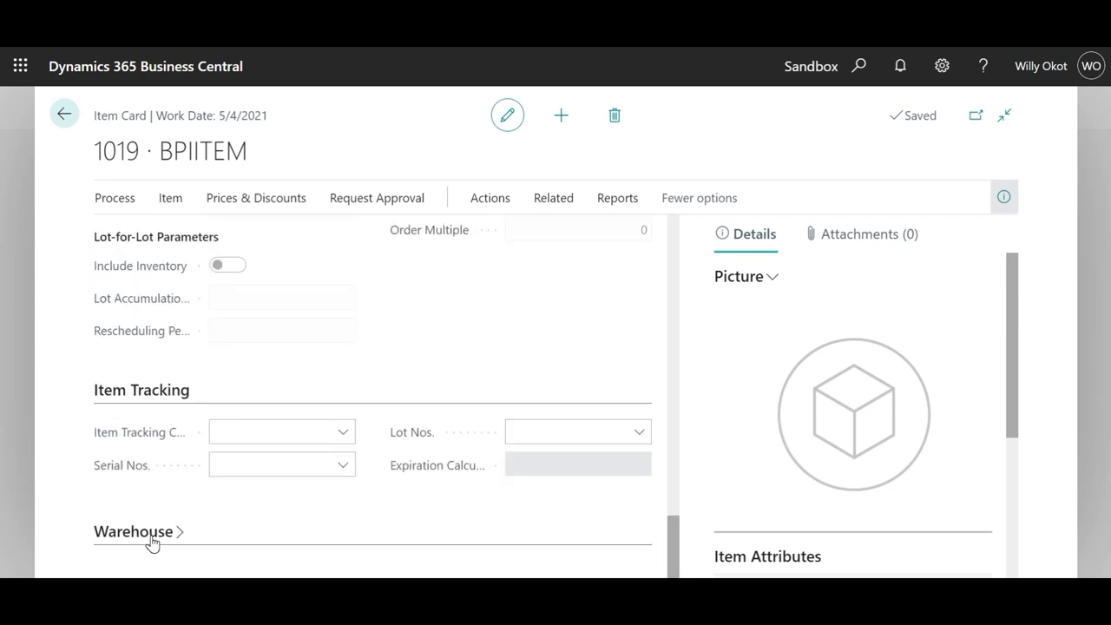
click(132, 531)
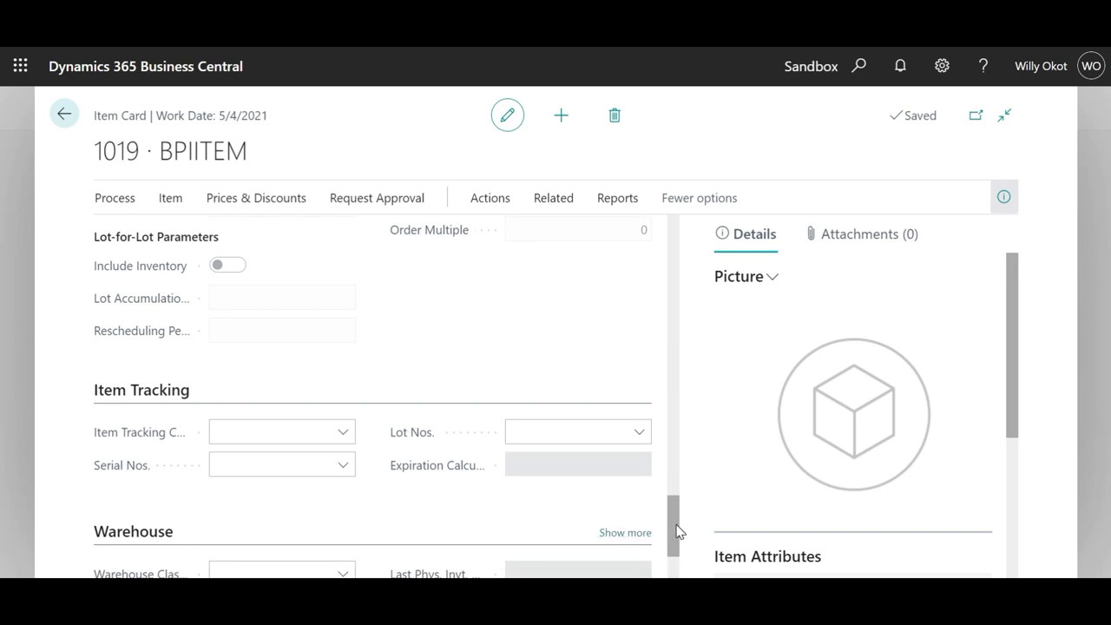
scroll(down, 3)
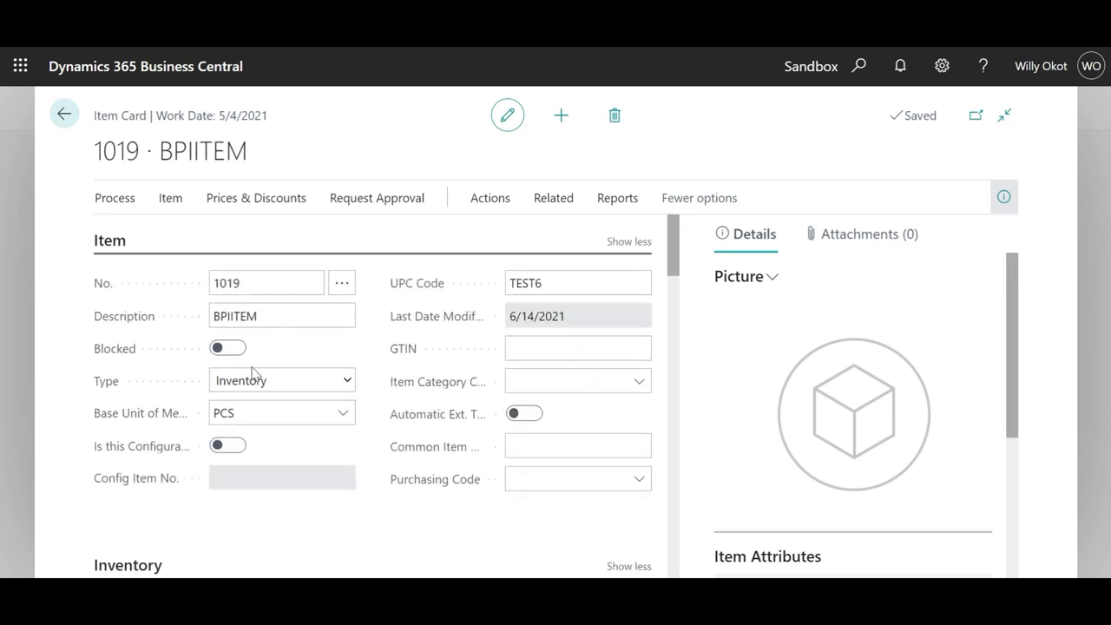
mouse_move(295, 354)
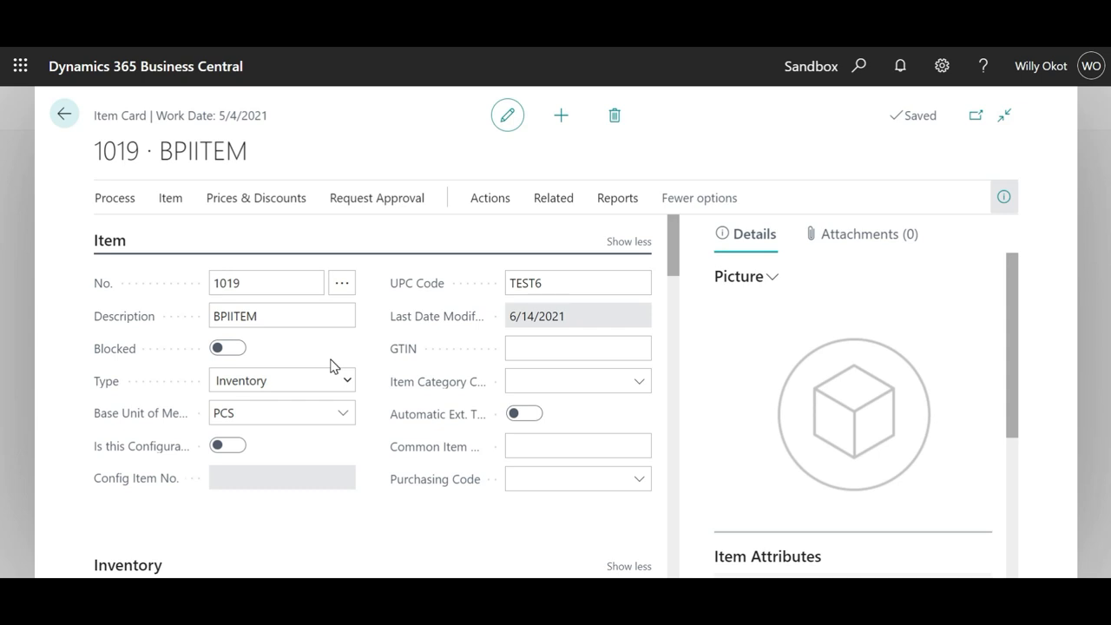
mouse_move(389, 451)
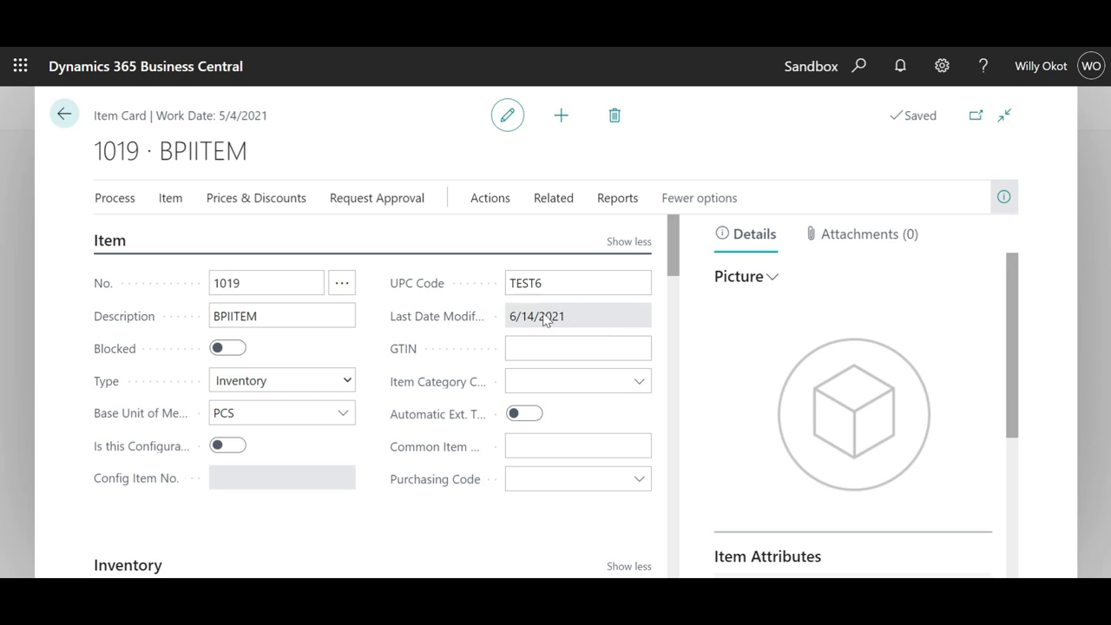
mouse_move(386, 406)
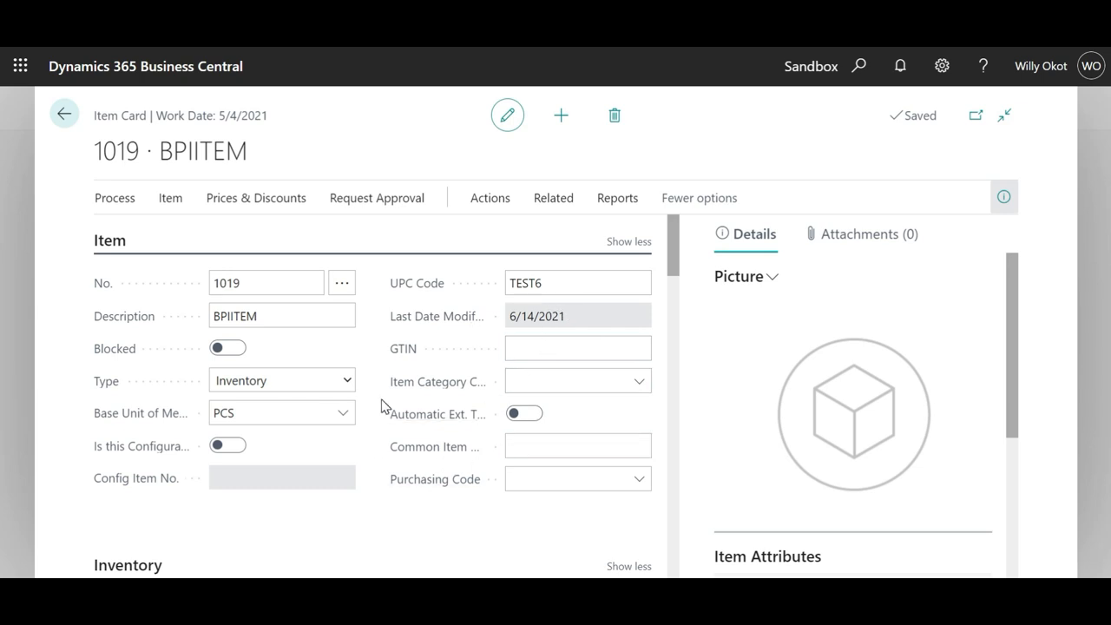
mouse_move(364, 514)
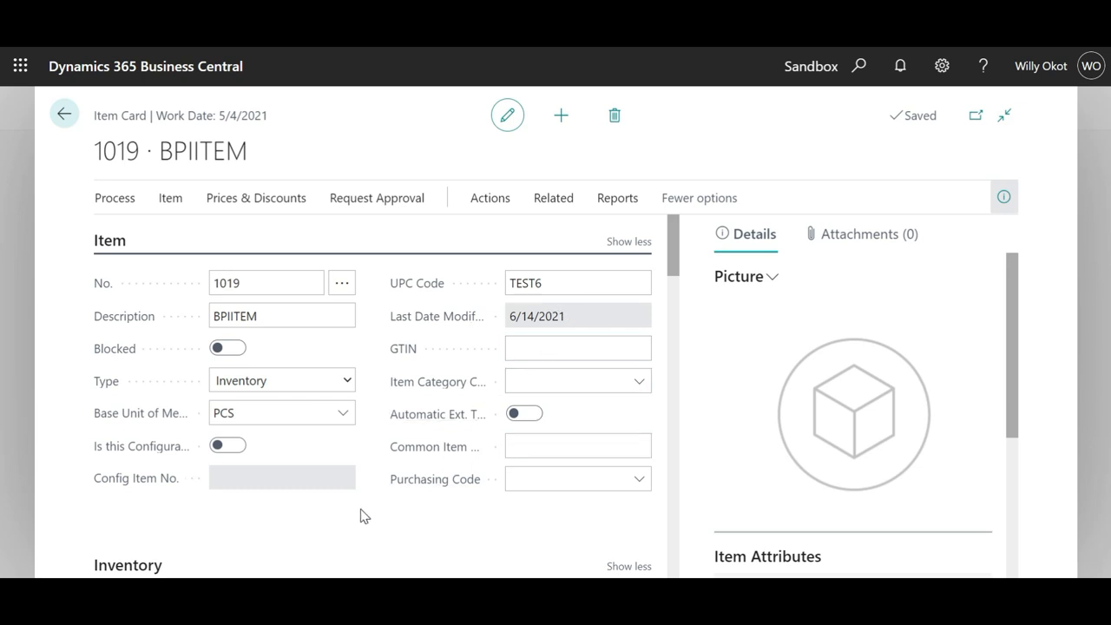
mouse_move(125, 253)
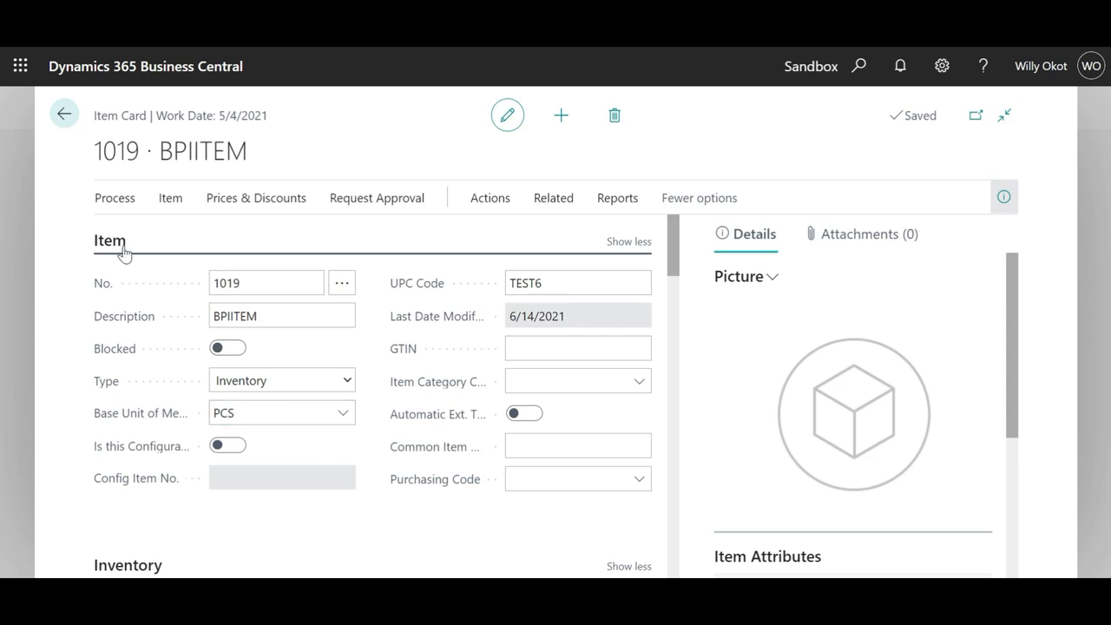
mouse_move(167, 452)
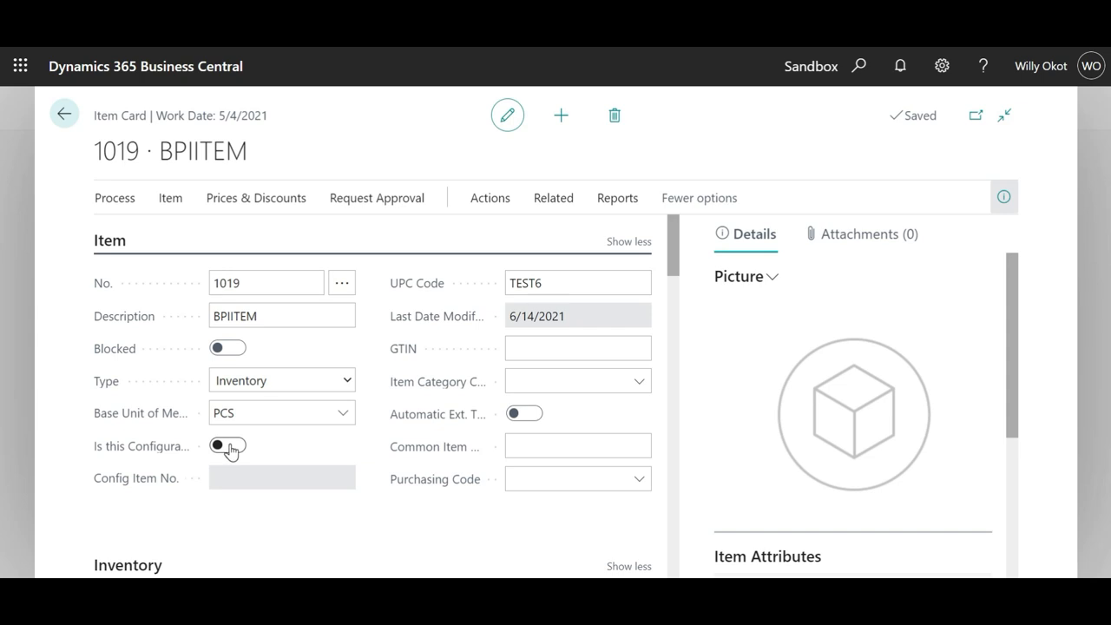
Step: Turn on Is this Configurable so the item is flagged as a configuration item
click(227, 444)
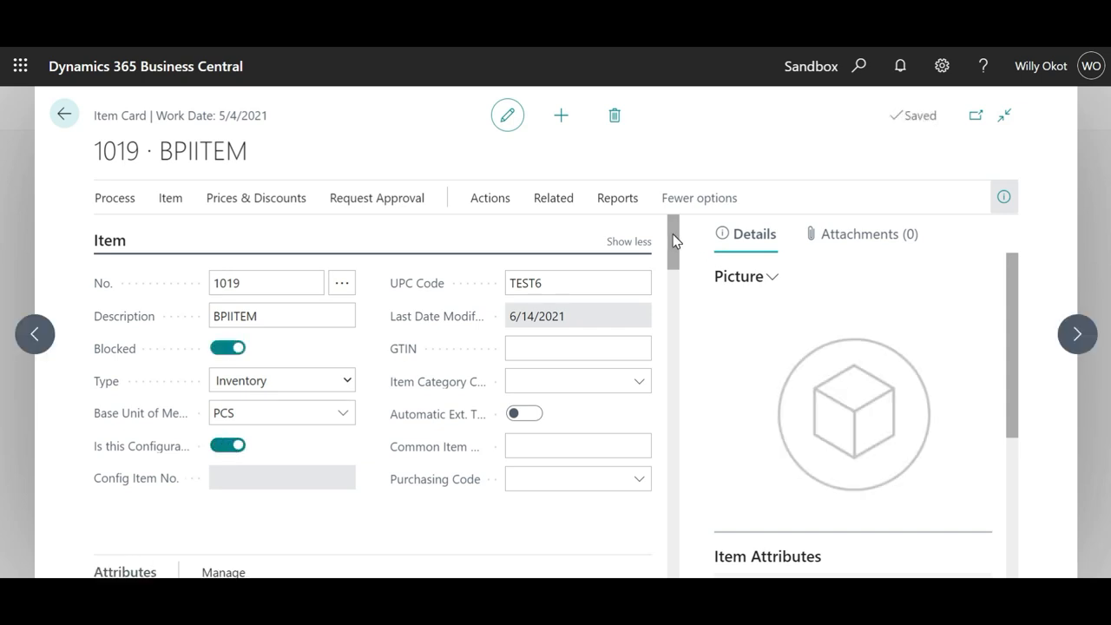
mouse_move(669, 290)
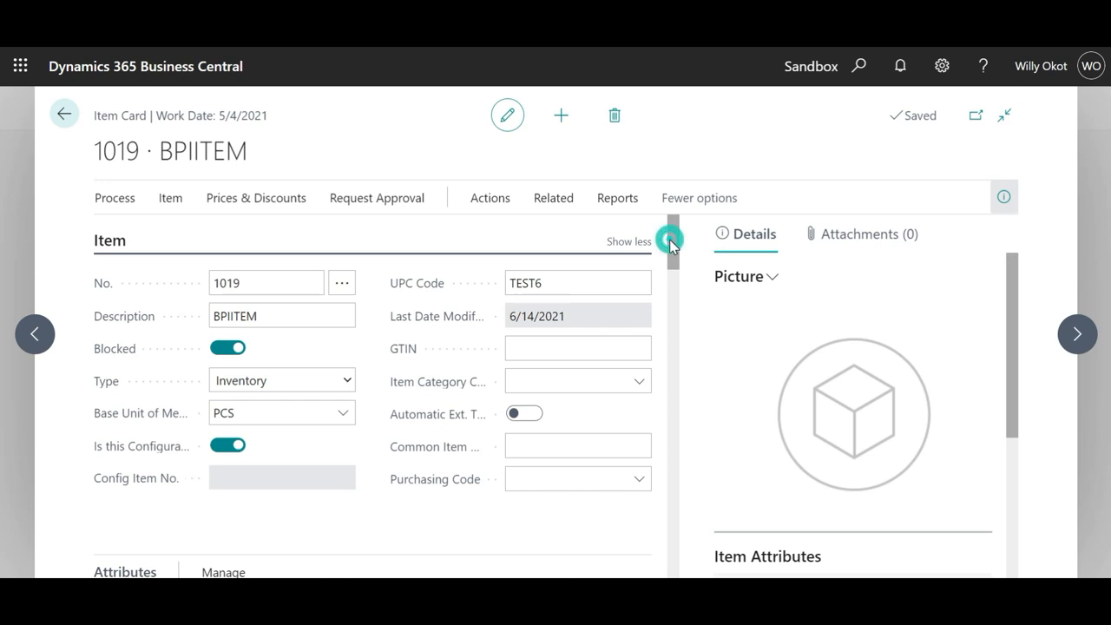
Step: Select the Color attribute with Red and Orange as its values
scroll(down, 3)
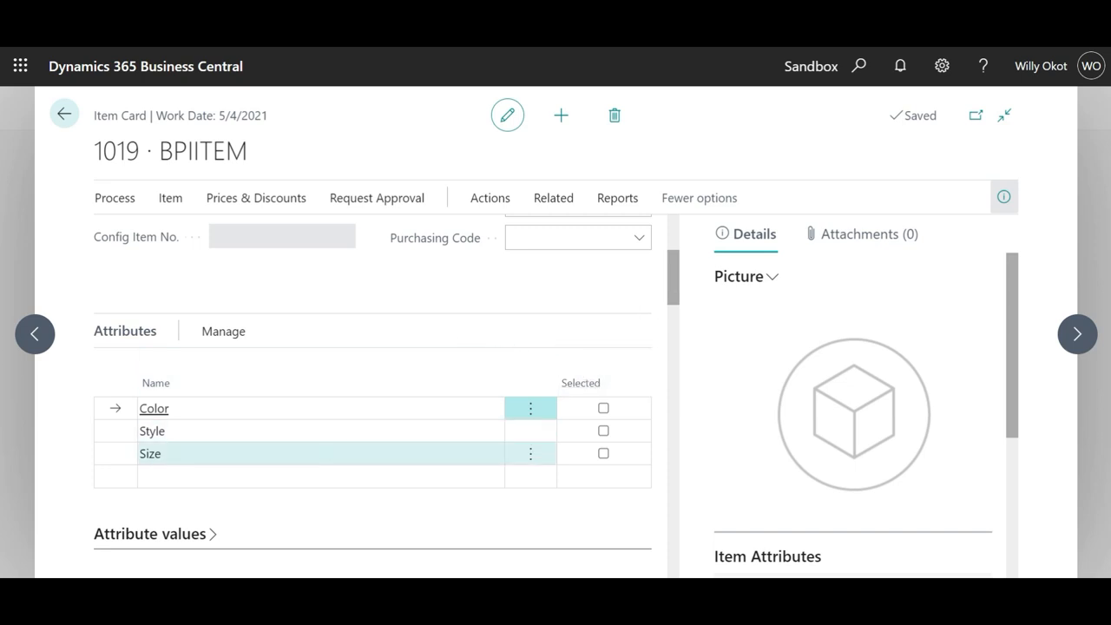
mouse_move(313, 423)
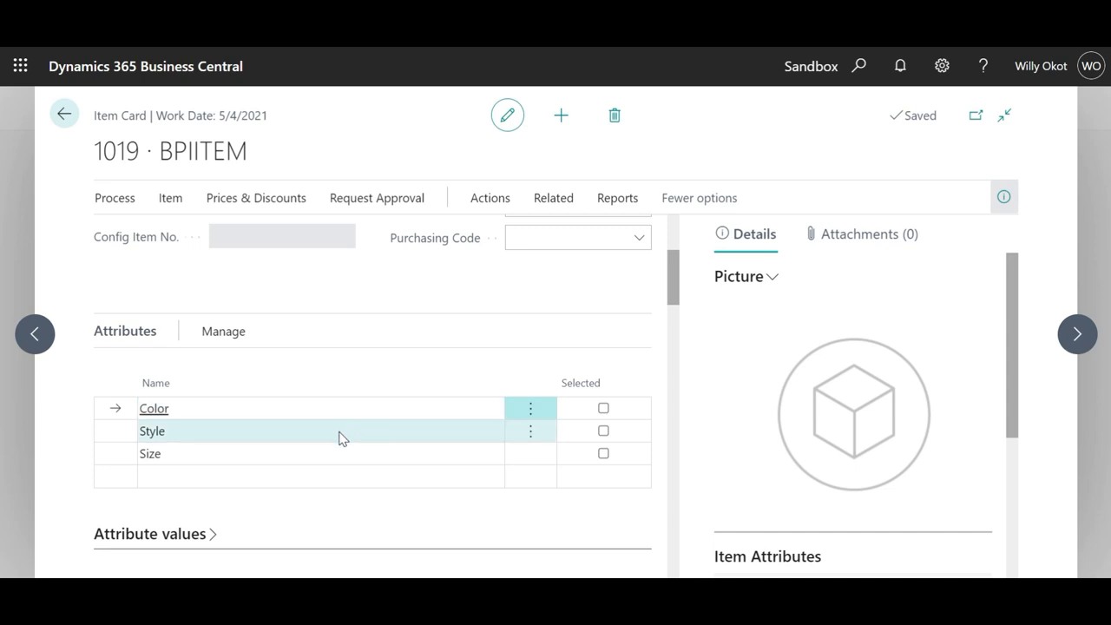
mouse_move(343, 451)
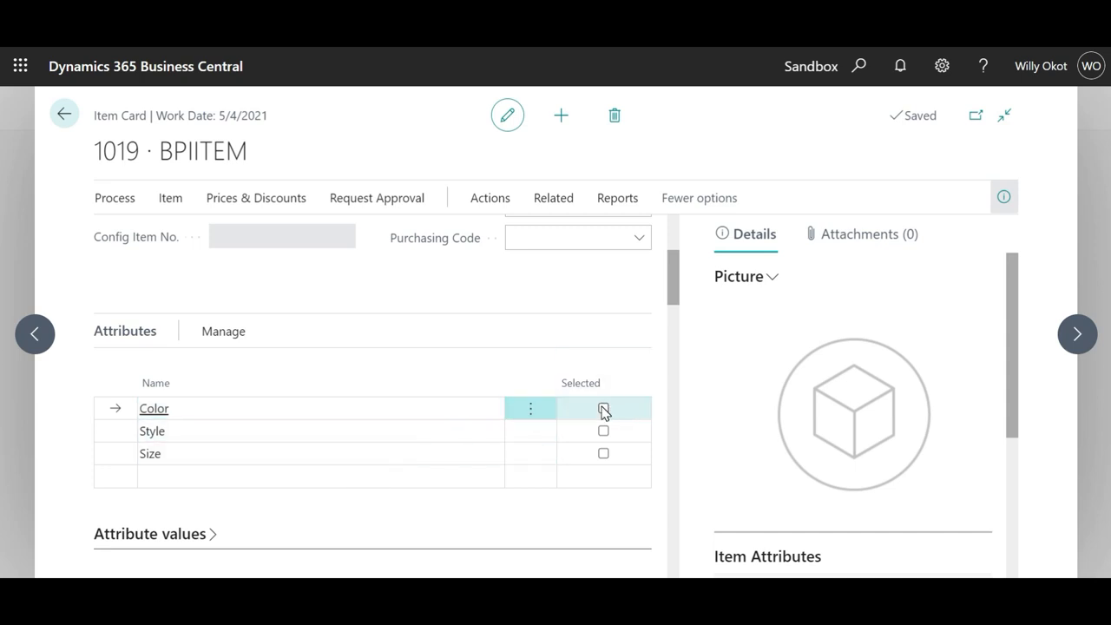
click(604, 408)
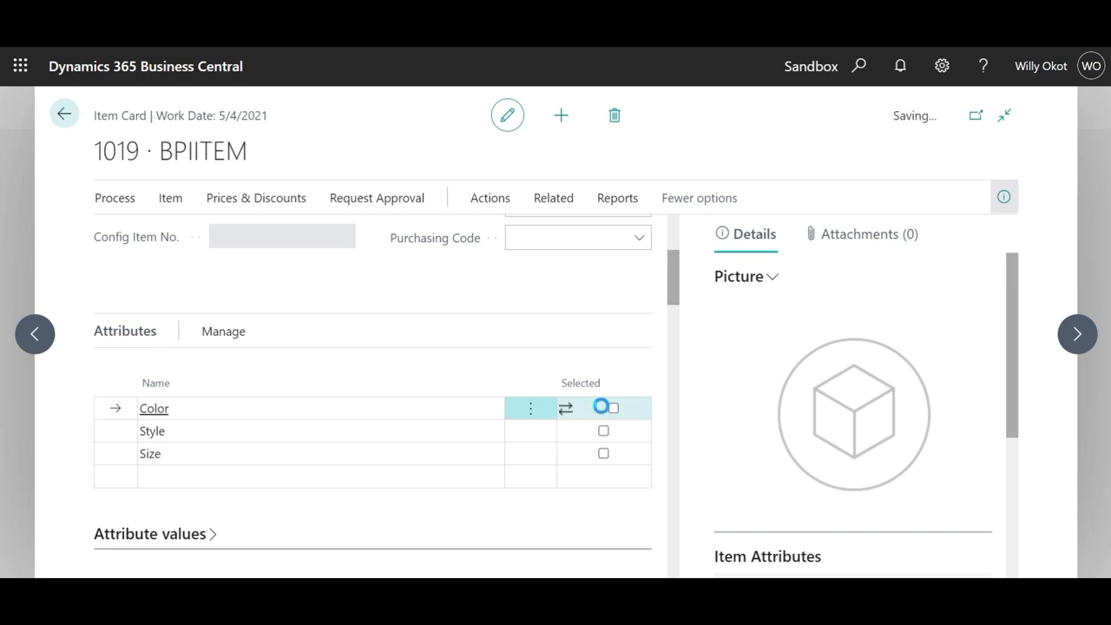
click(604, 408)
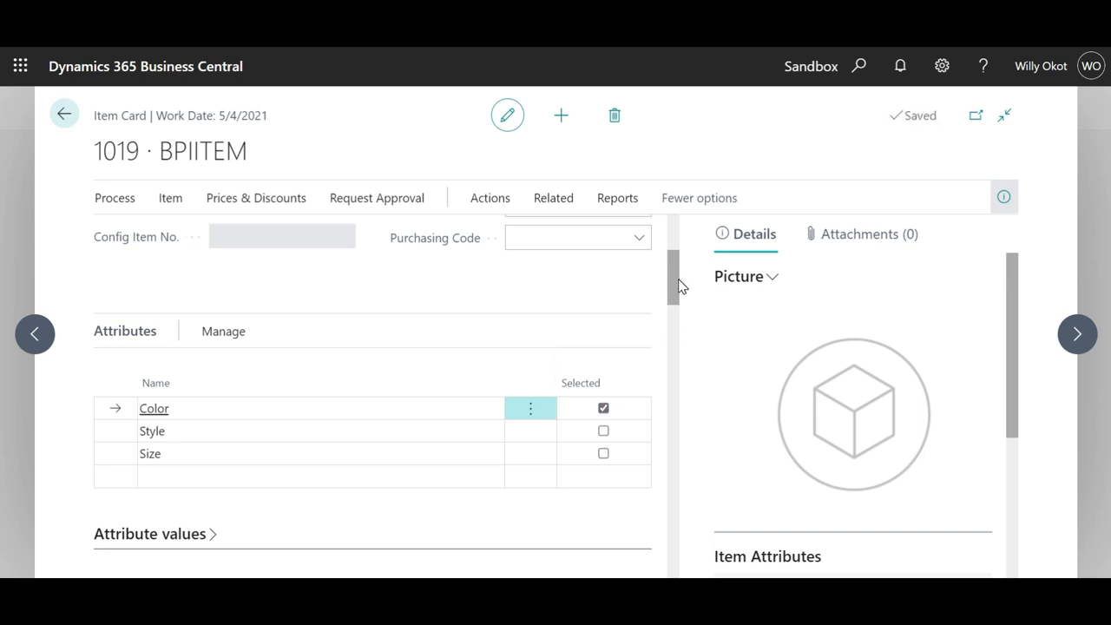
scroll(down, 3)
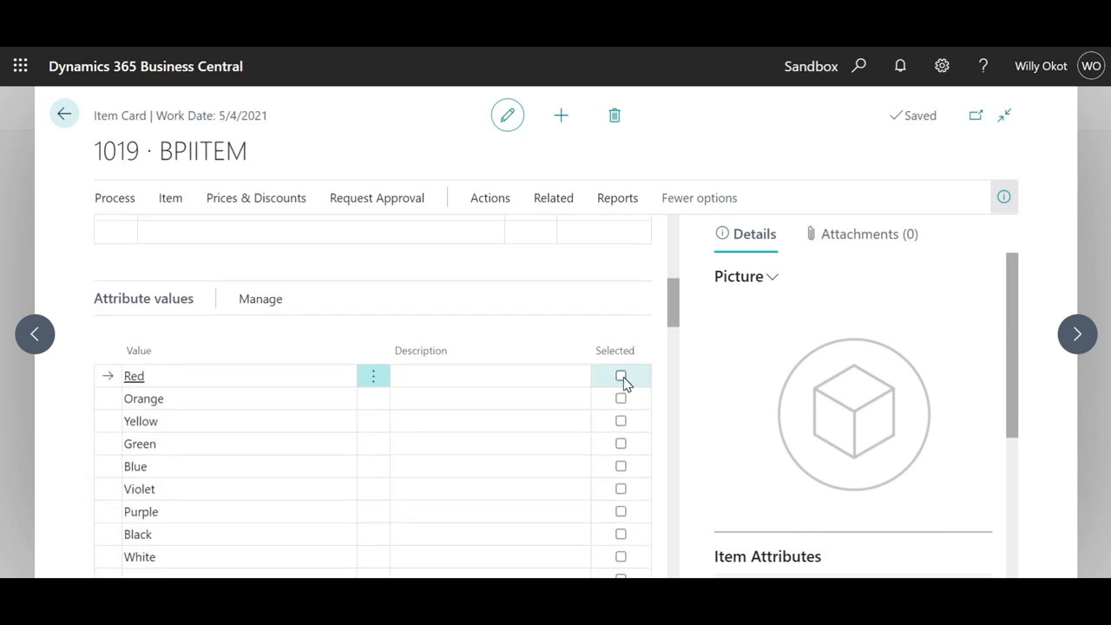
click(620, 375)
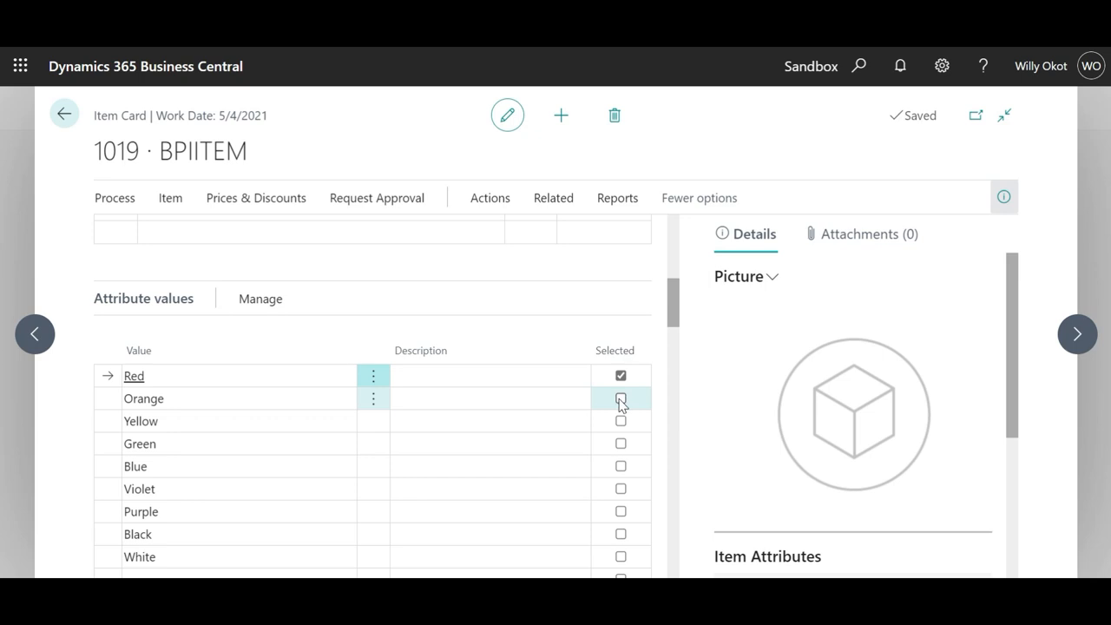
click(619, 398)
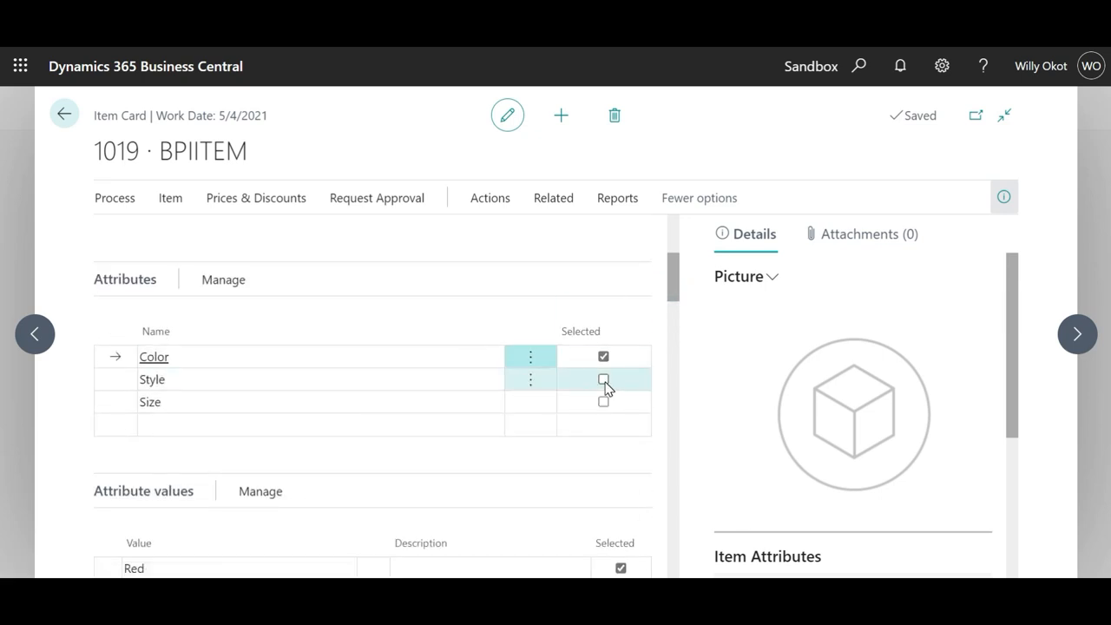
Step: Select the Style attribute with values 2XD, 5R4 and 7YD
click(605, 379)
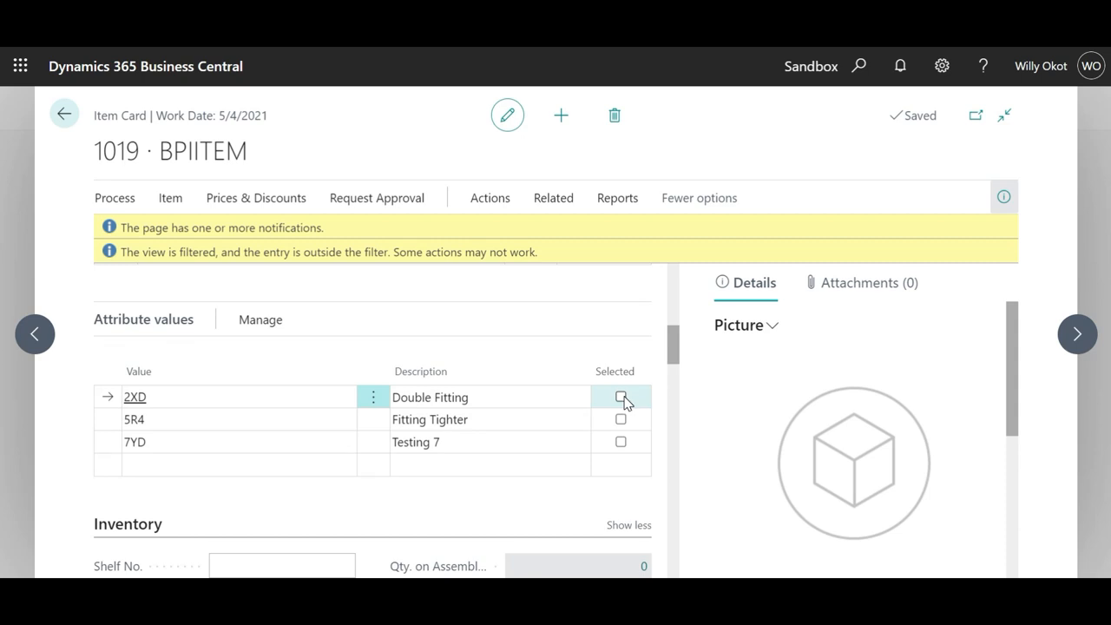
click(621, 396)
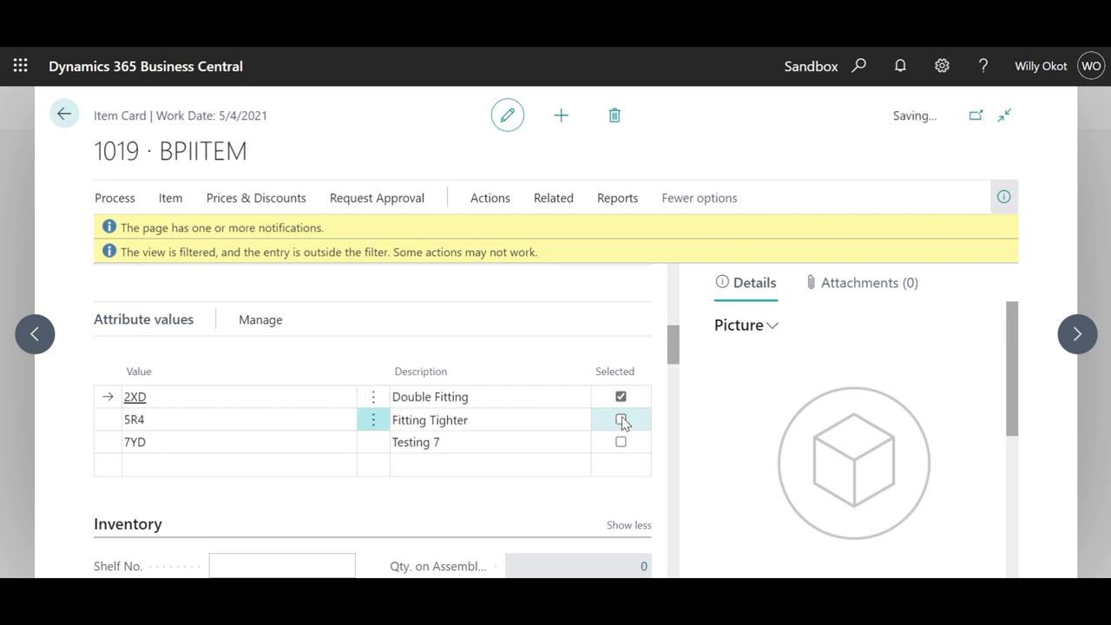
click(621, 419)
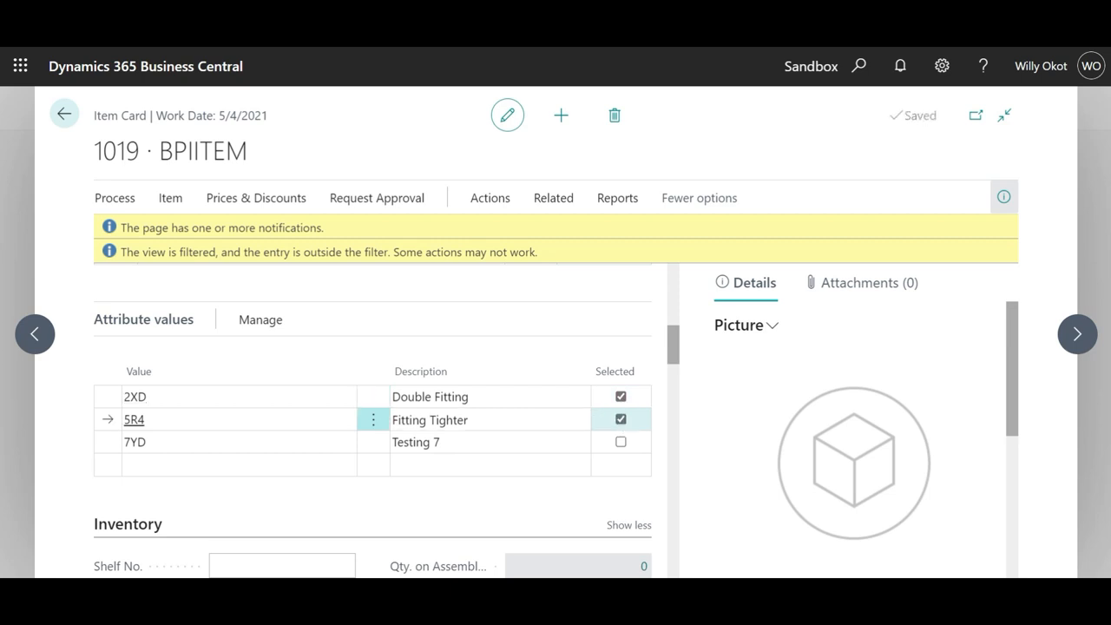
click(620, 443)
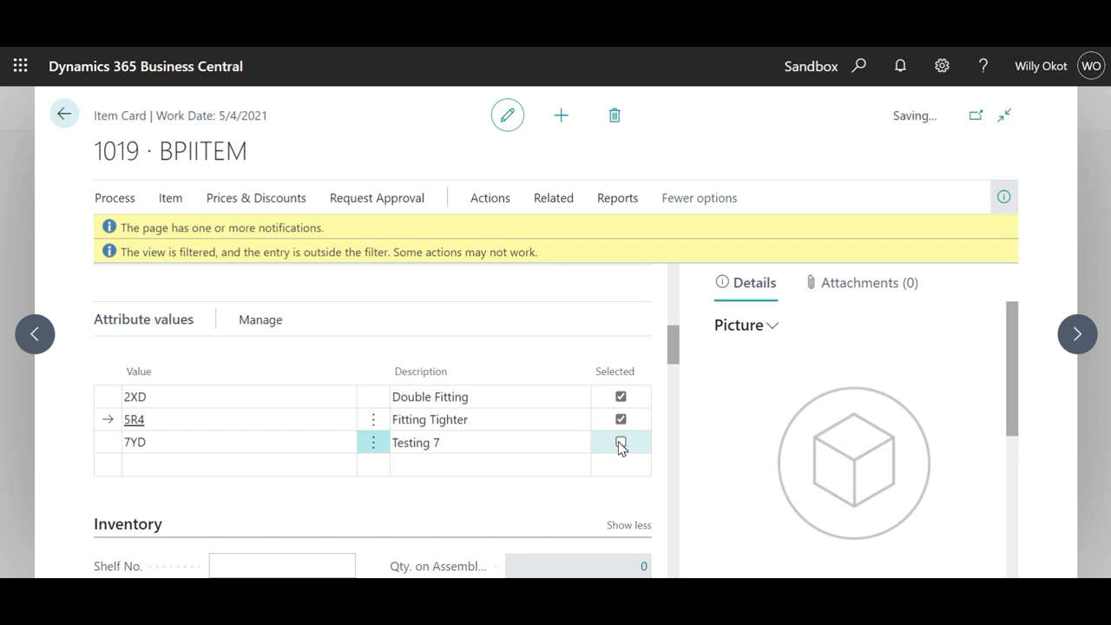
click(620, 443)
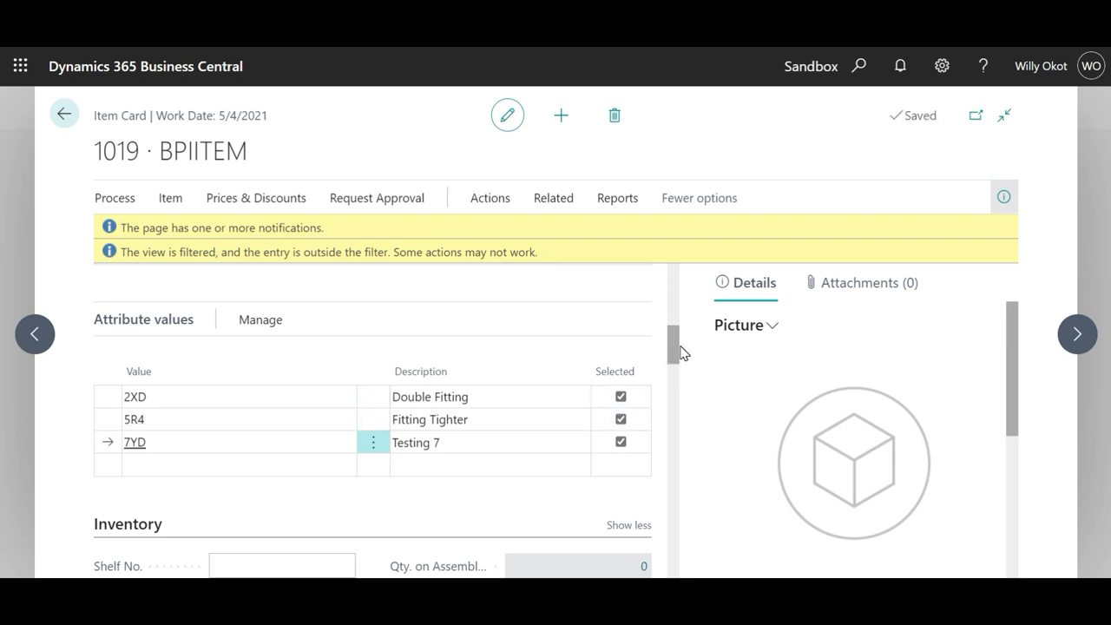
Step: Select the Size attribute with values XXL, L and XL
click(740, 325)
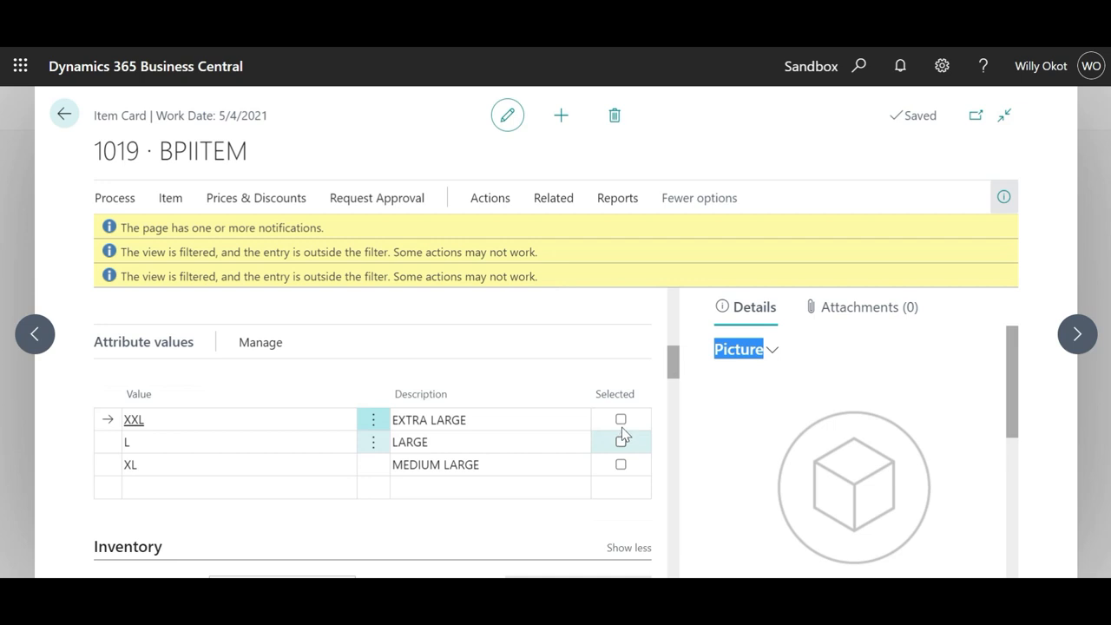
click(620, 419)
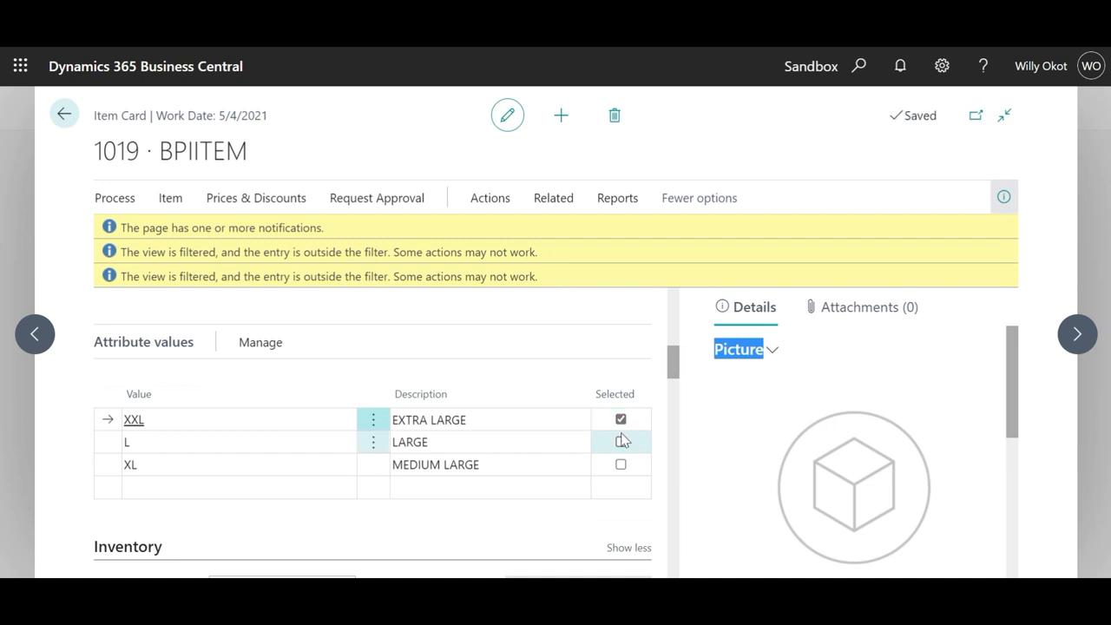
click(620, 441)
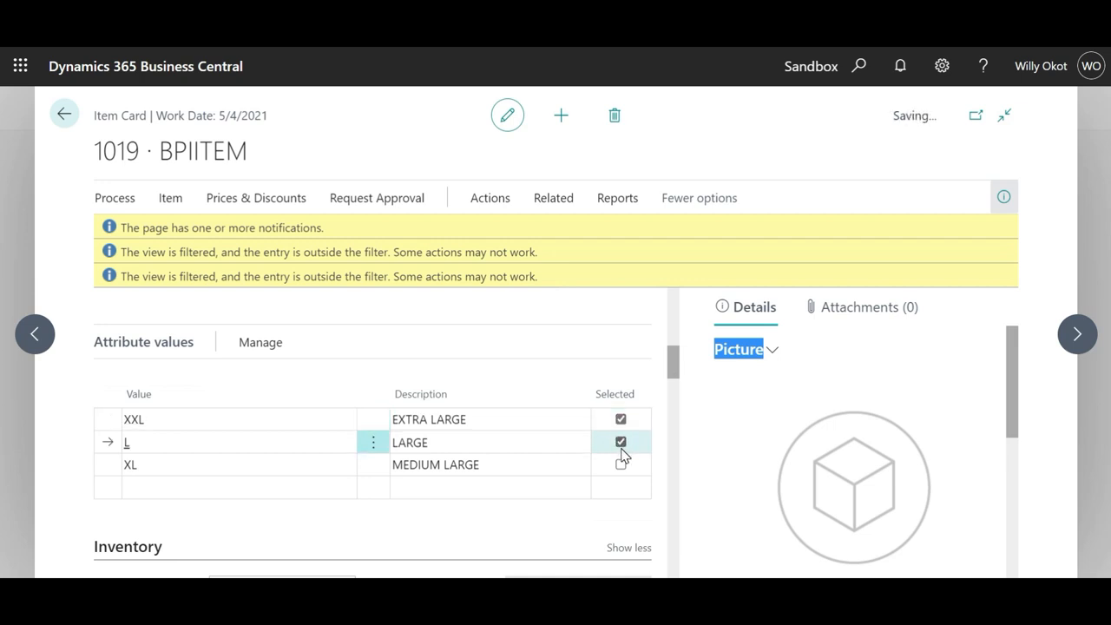
click(622, 466)
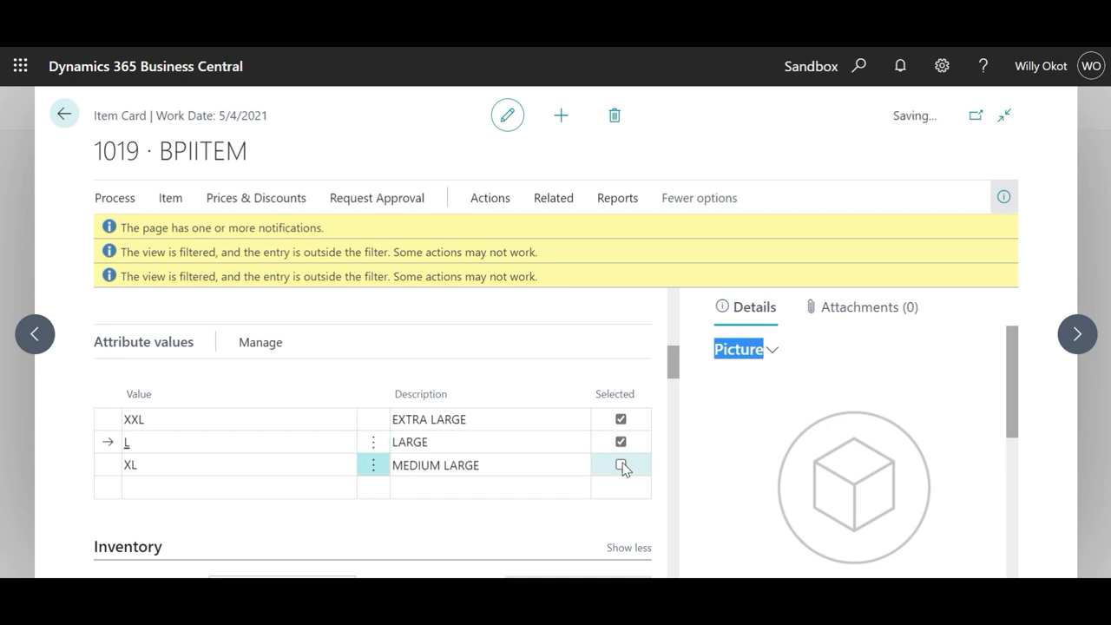
click(619, 465)
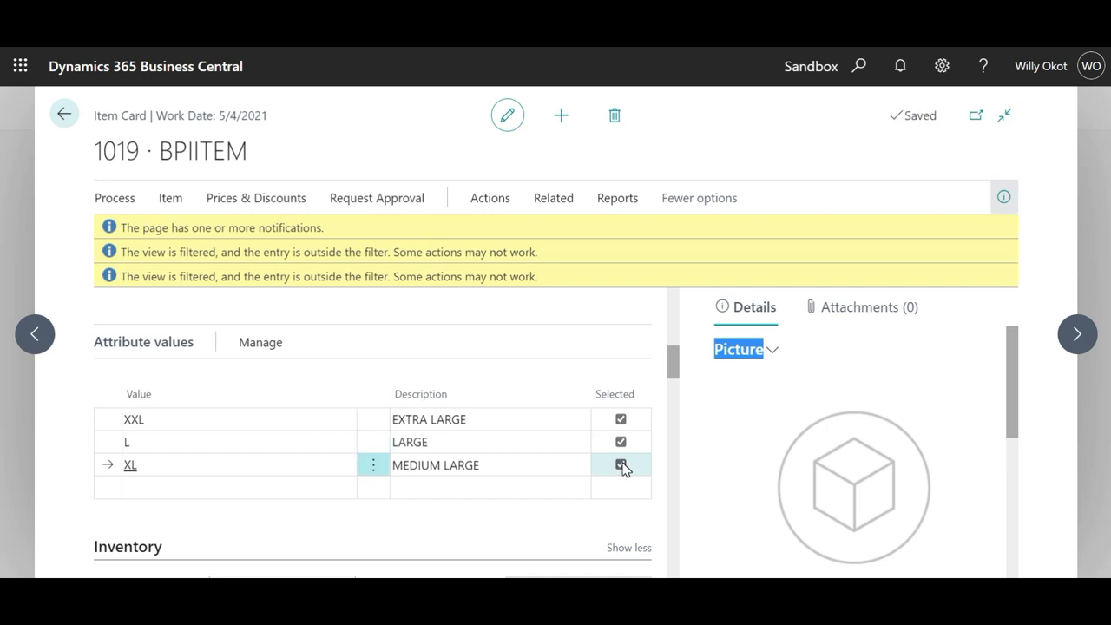
click(621, 465)
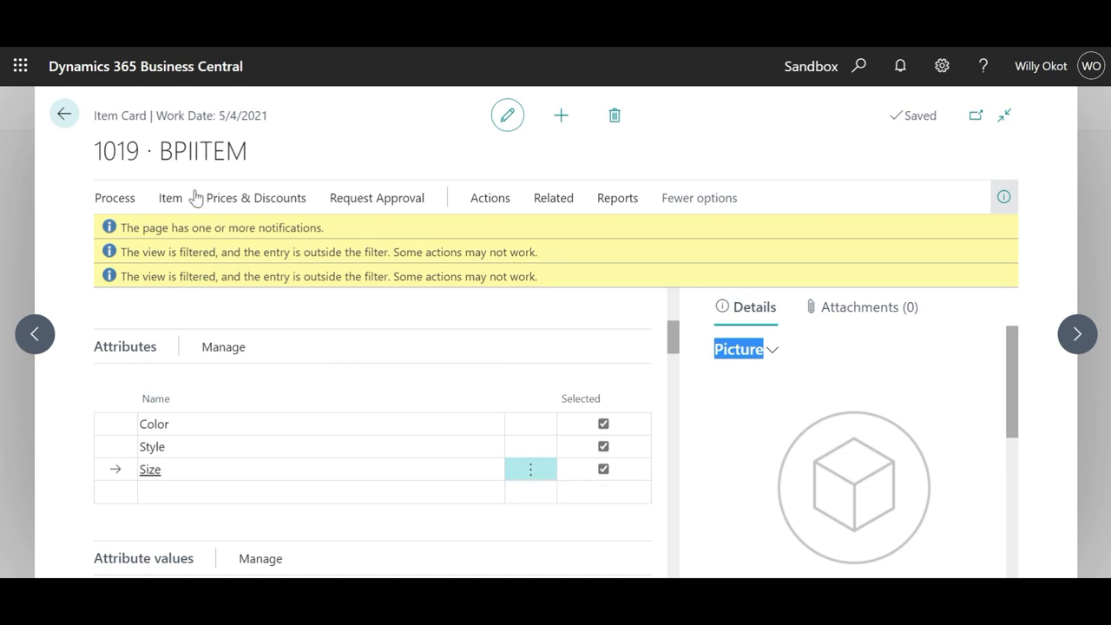
mouse_move(286, 162)
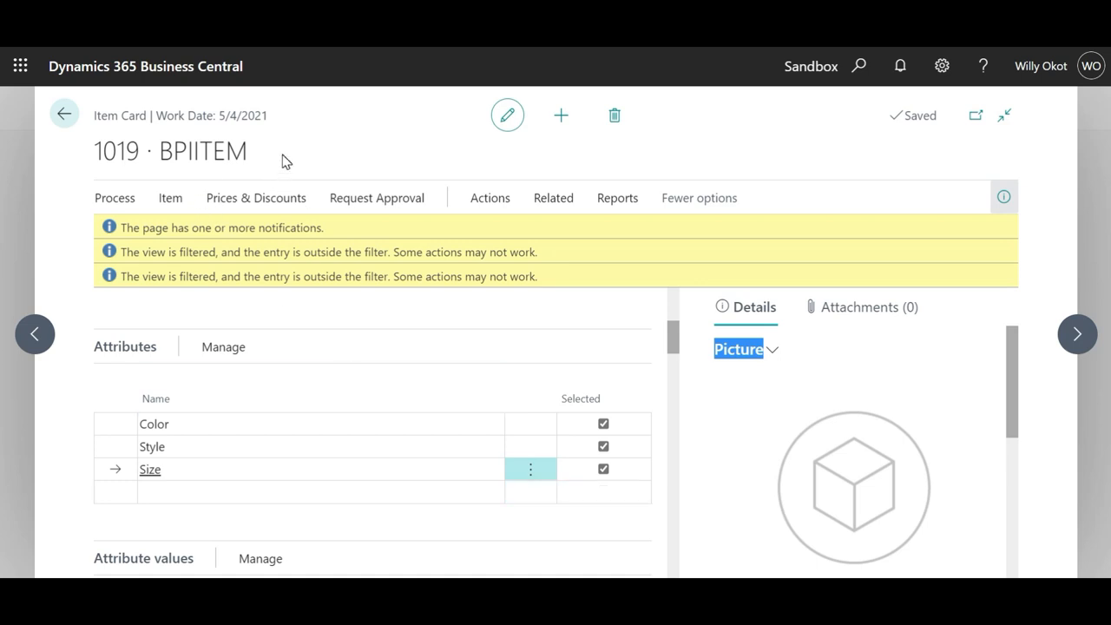
mouse_move(462, 292)
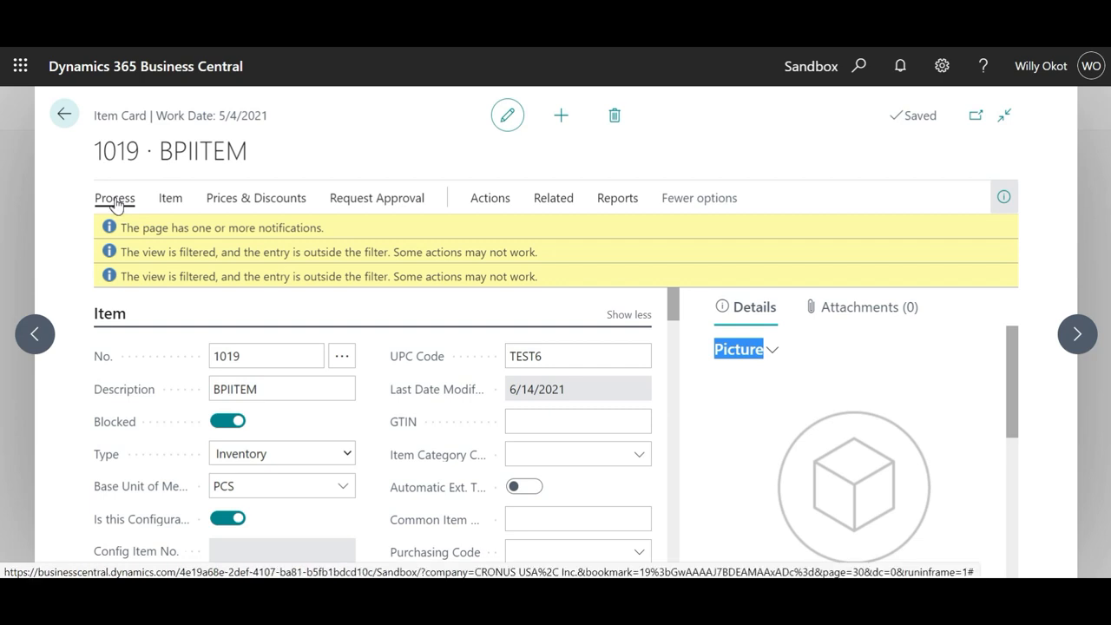
Step: Run Create Items From Configuration on item 1019 BPIITEM and acknowledge the 27 items created
click(114, 198)
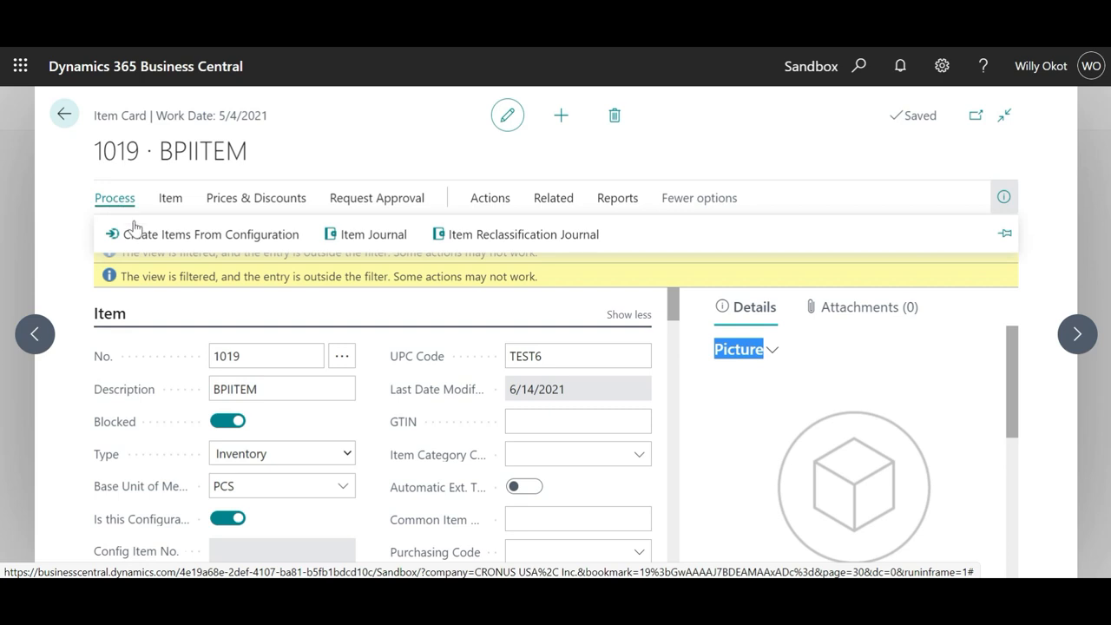
mouse_move(208, 234)
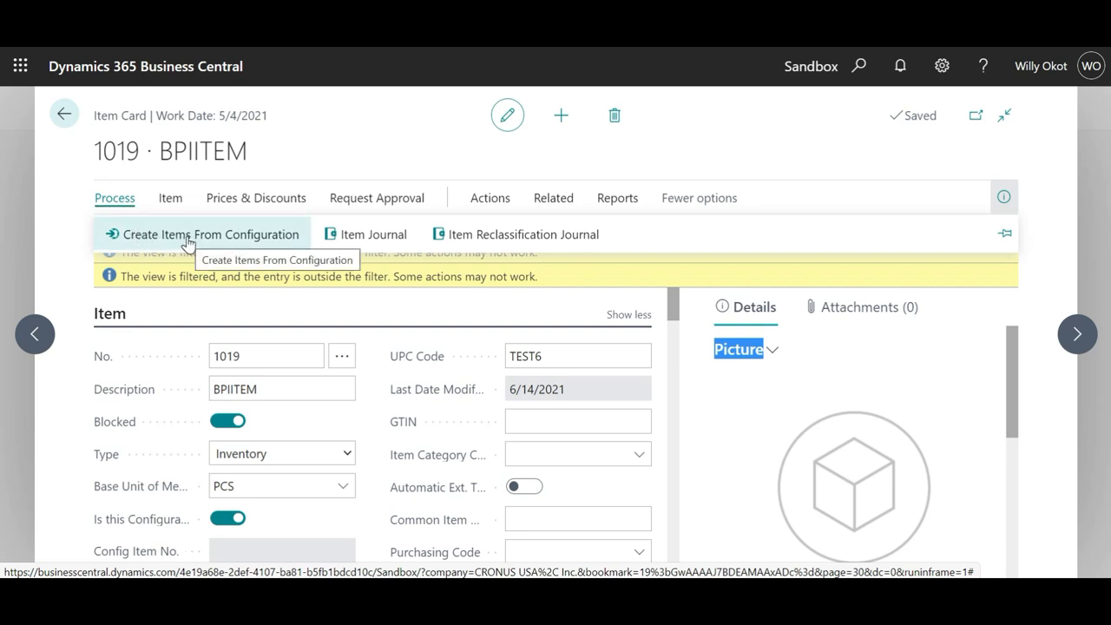
click(209, 232)
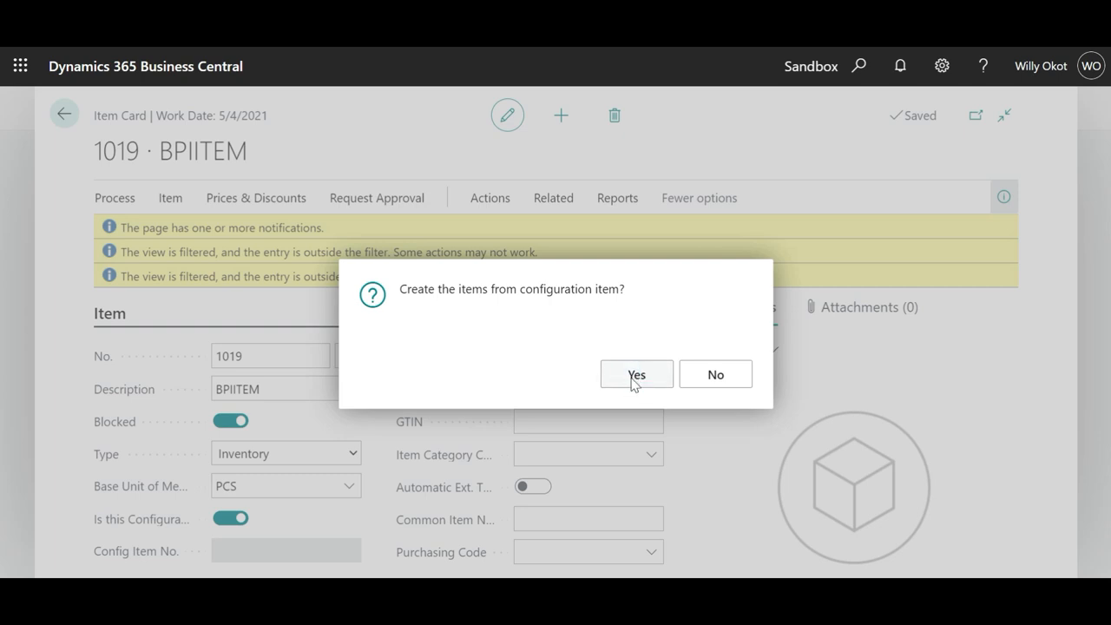
click(636, 375)
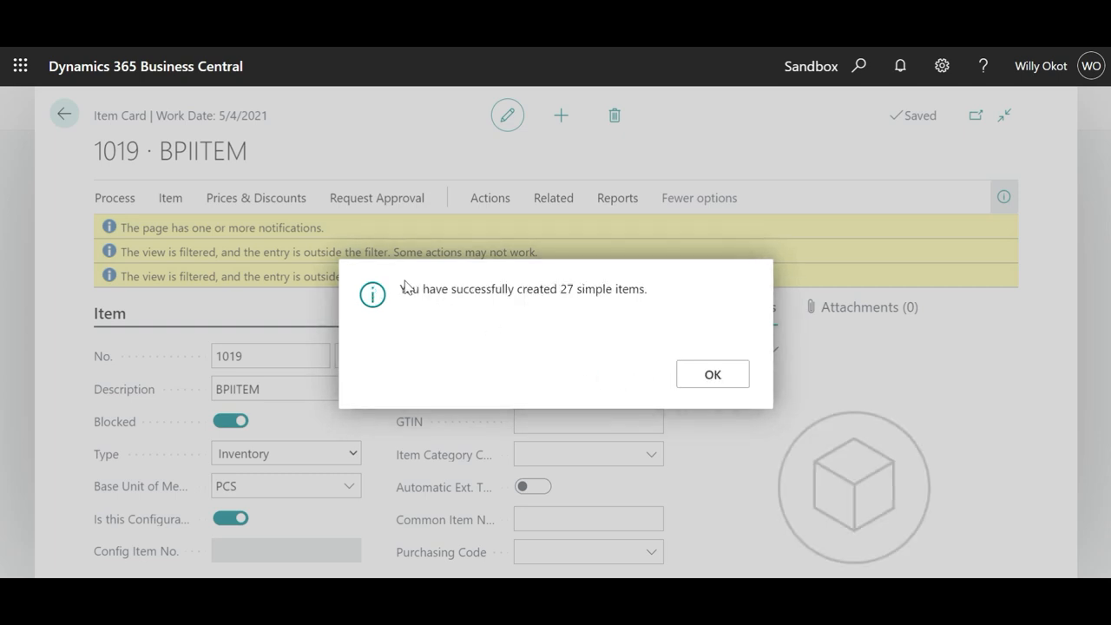
mouse_move(573, 306)
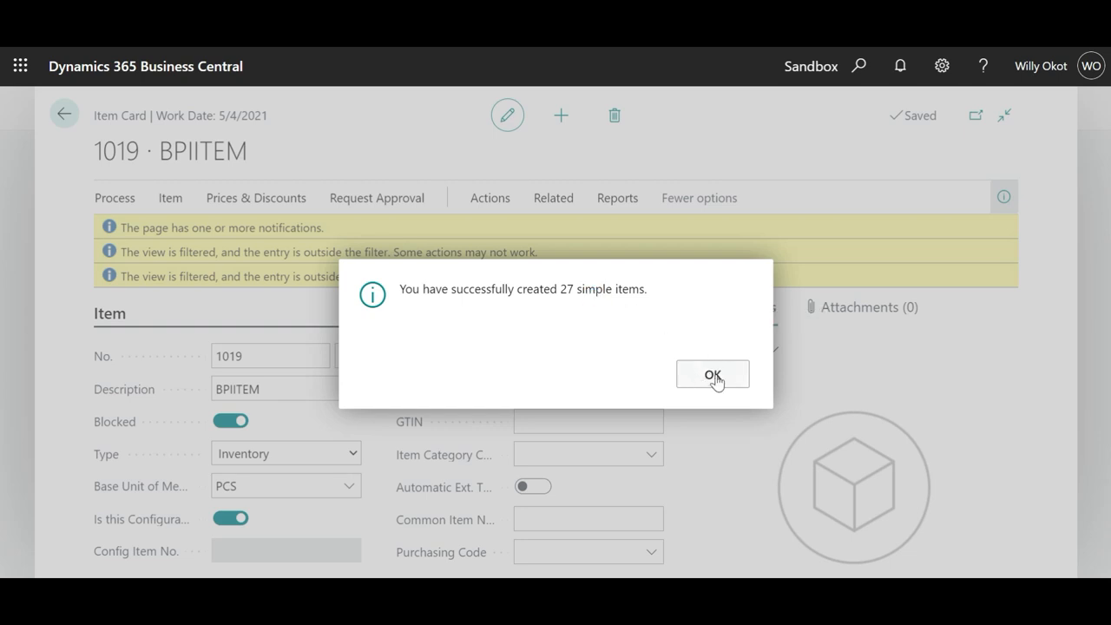
click(712, 373)
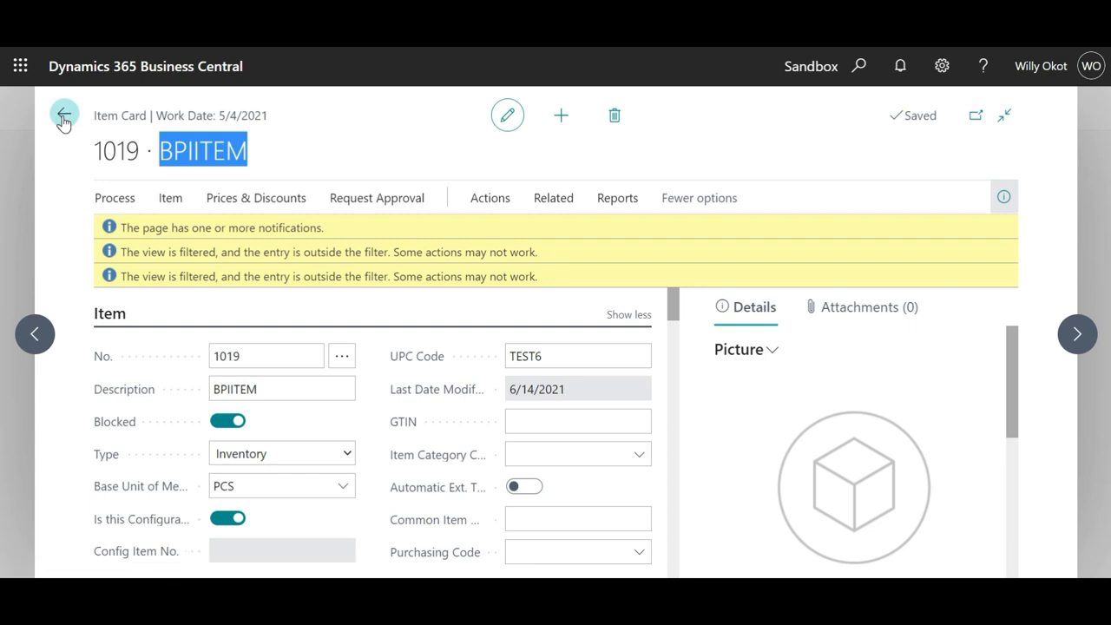
Step: Filter the Items list by 'BPIITEM' and scroll through 1019 and its generated variants
click(62, 115)
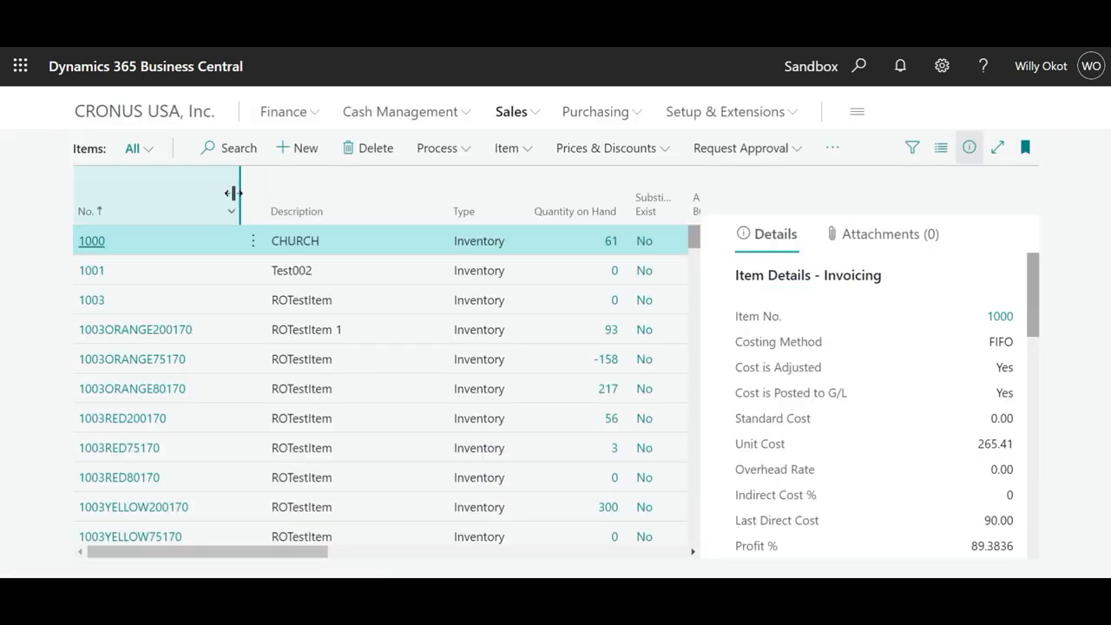
click(229, 147)
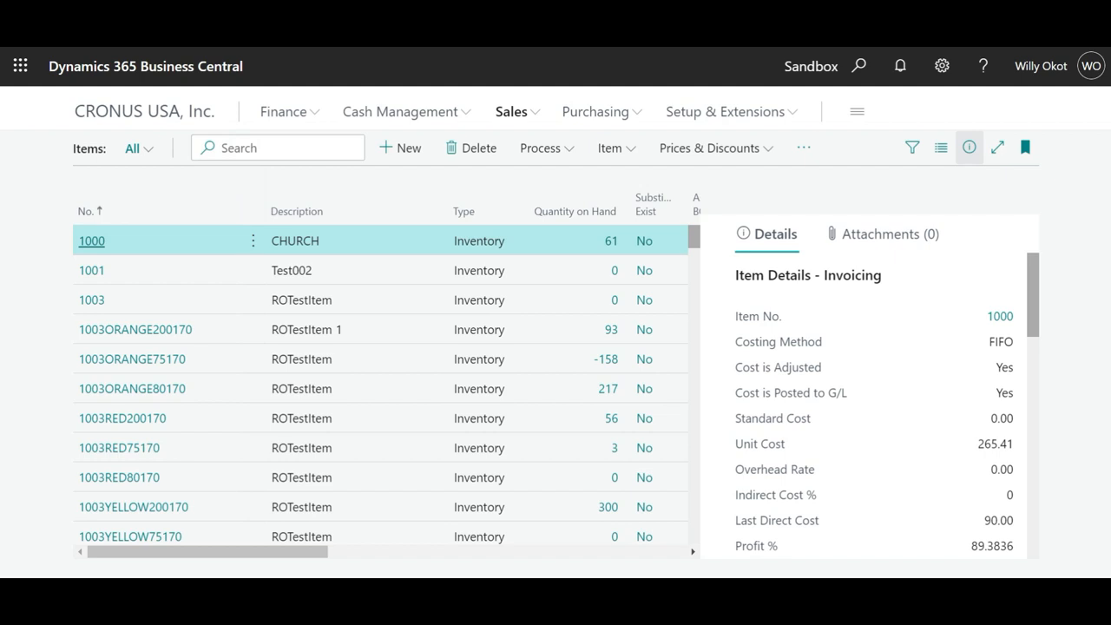
text(BPIITEM)
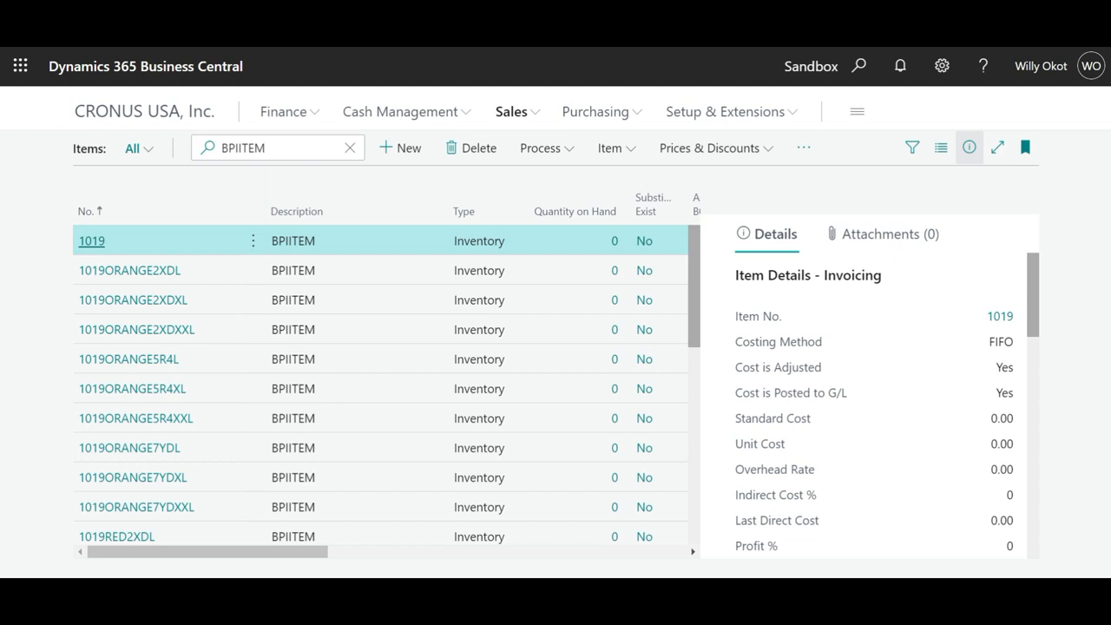
mouse_move(700, 250)
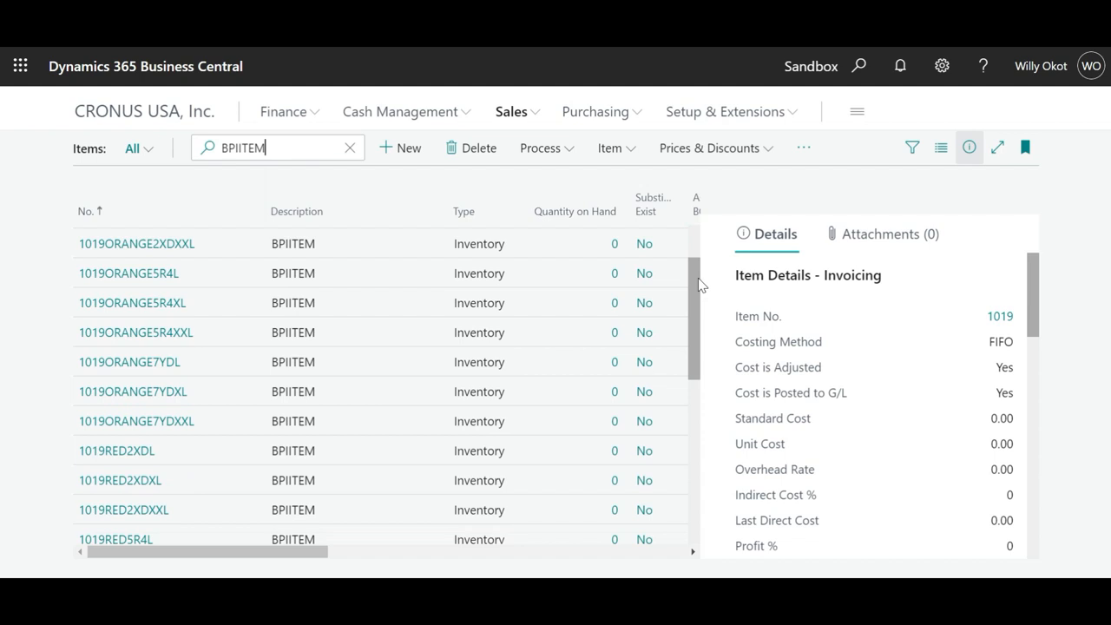
scroll(down, 3)
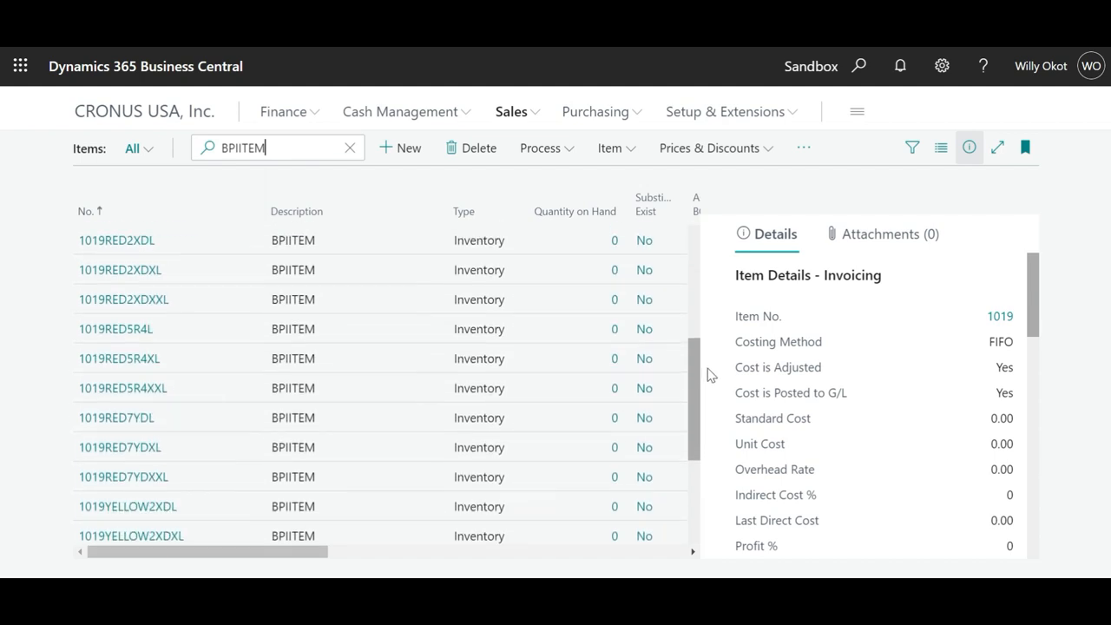
scroll(down, 3)
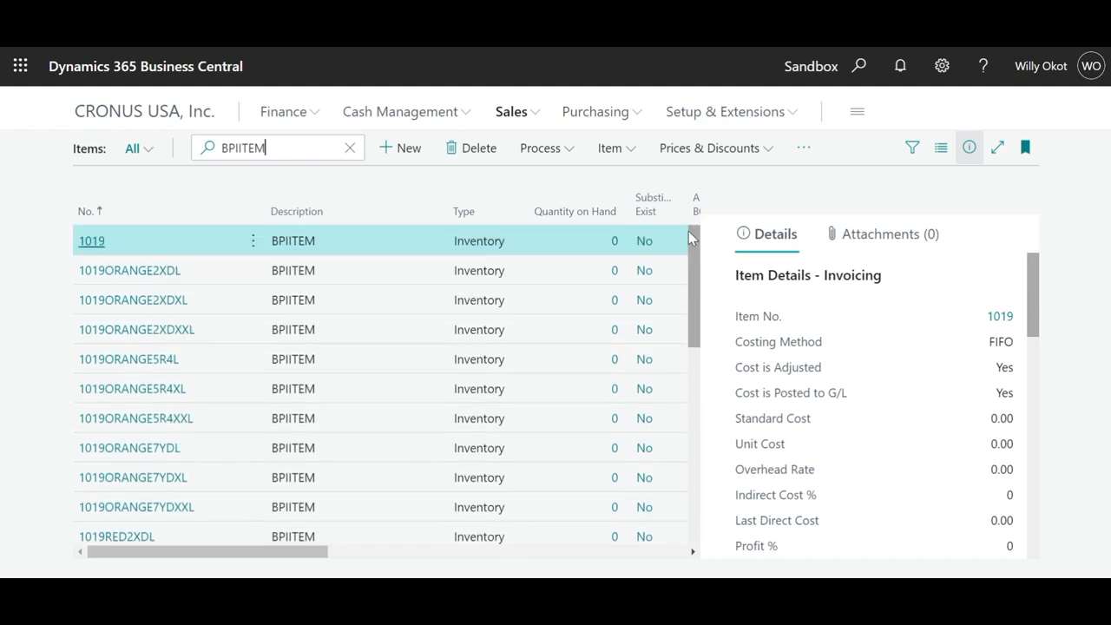
scroll(down, 3)
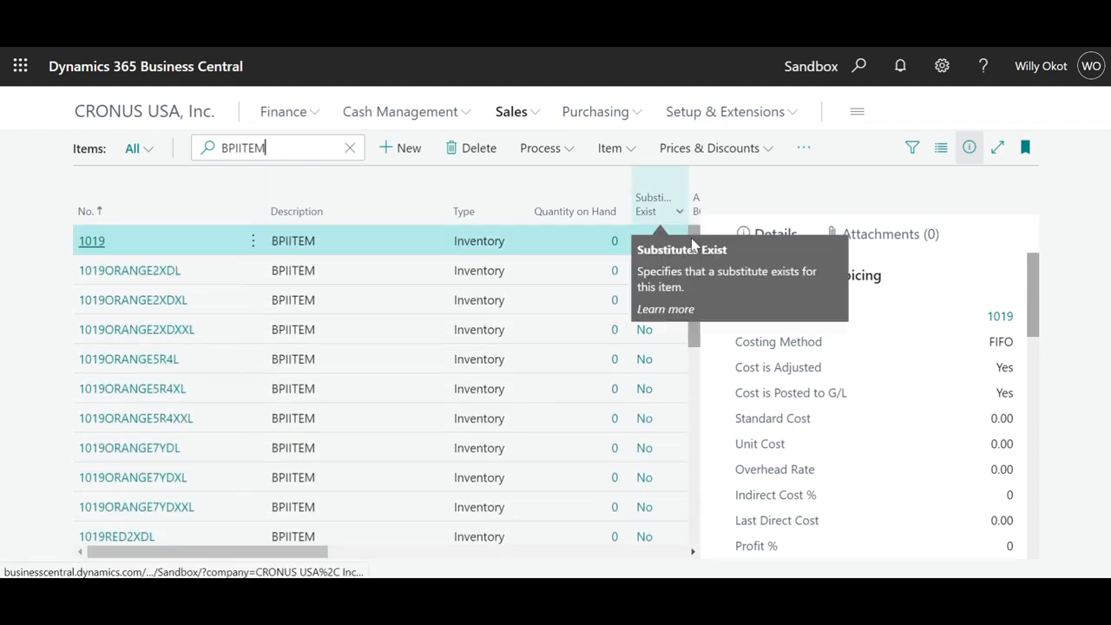
mouse_move(733, 177)
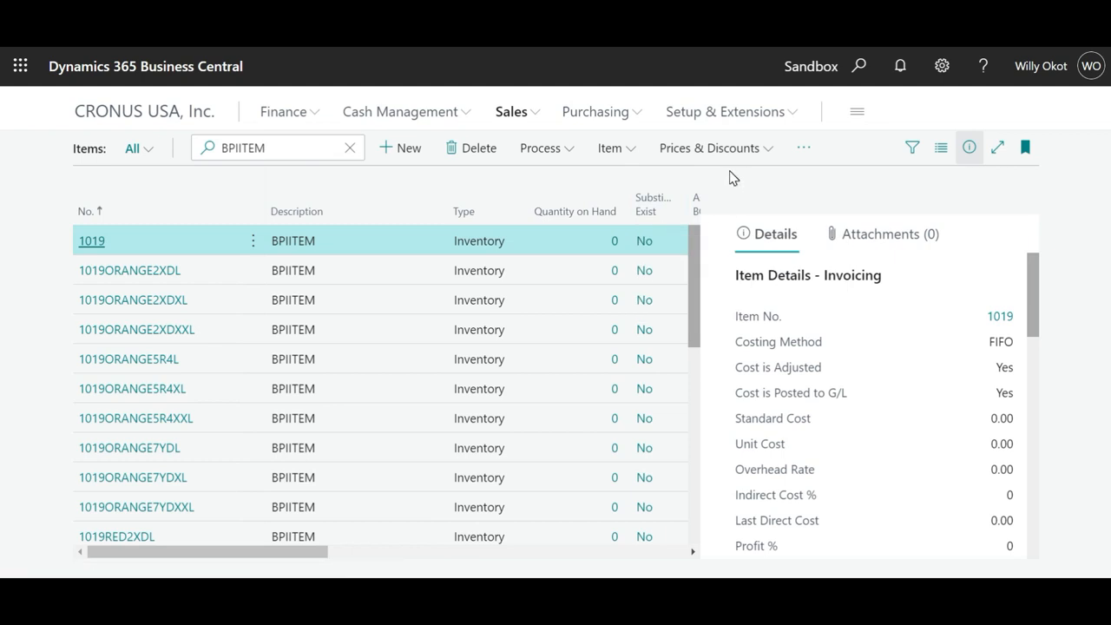
mouse_move(559, 397)
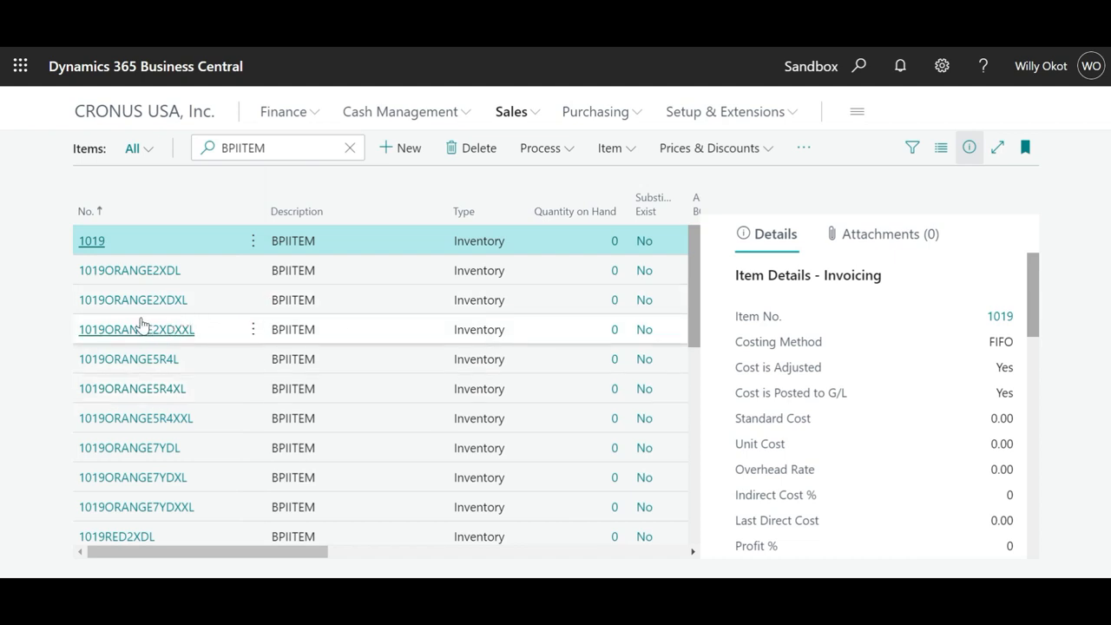
Step: Review the card of variant 1019ORANGE2XDXL, confirming Config Item No. 1019 and description BPIITEM
click(132, 299)
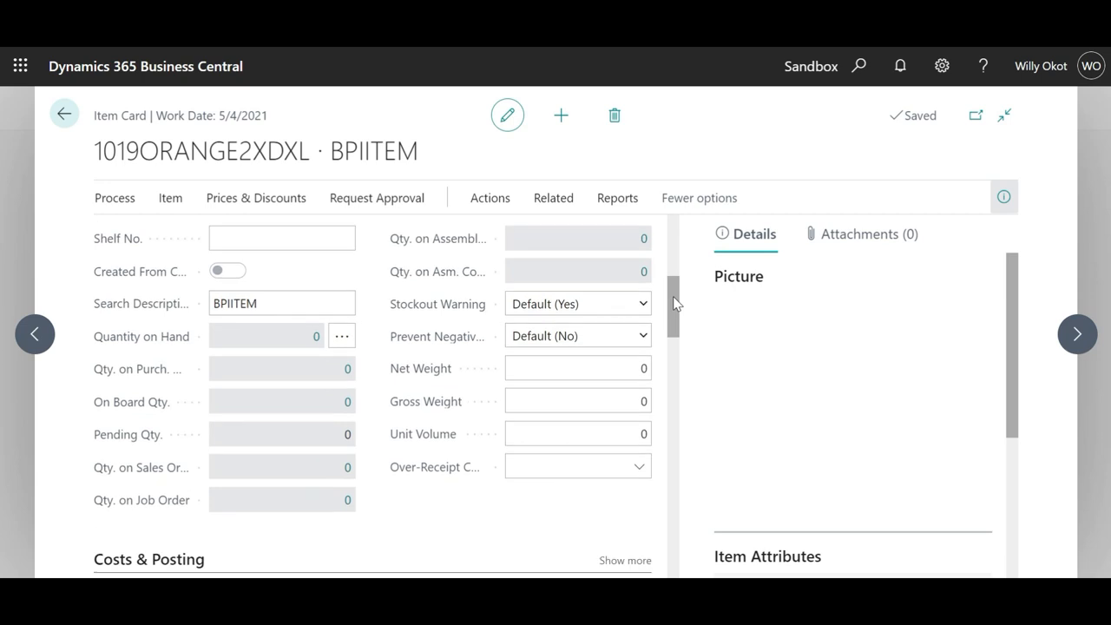
scroll(down, 3)
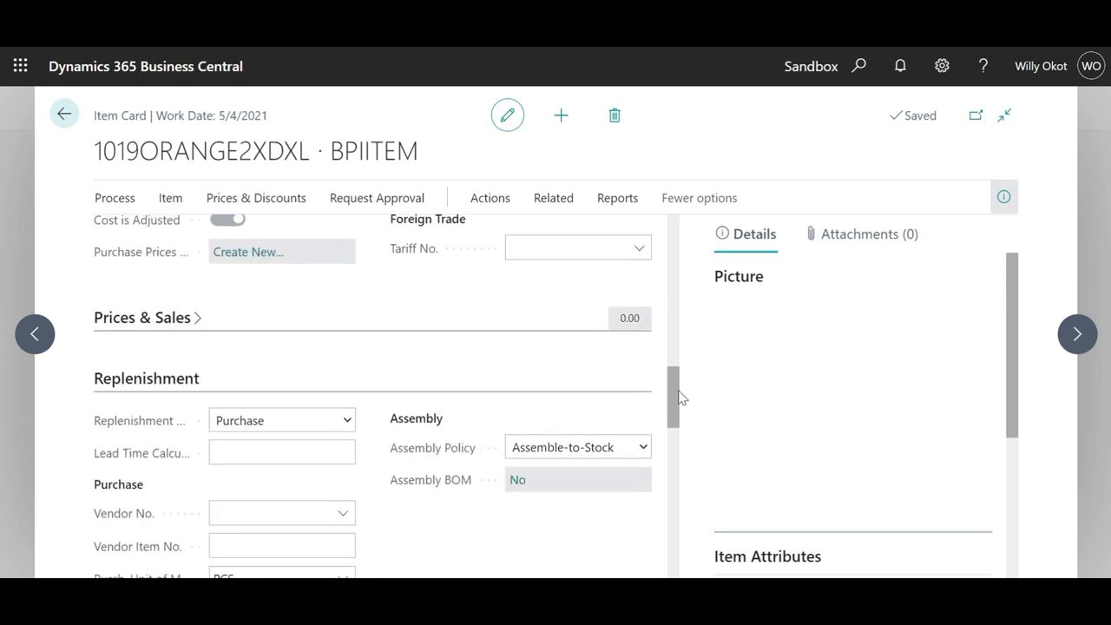
scroll(up, 3)
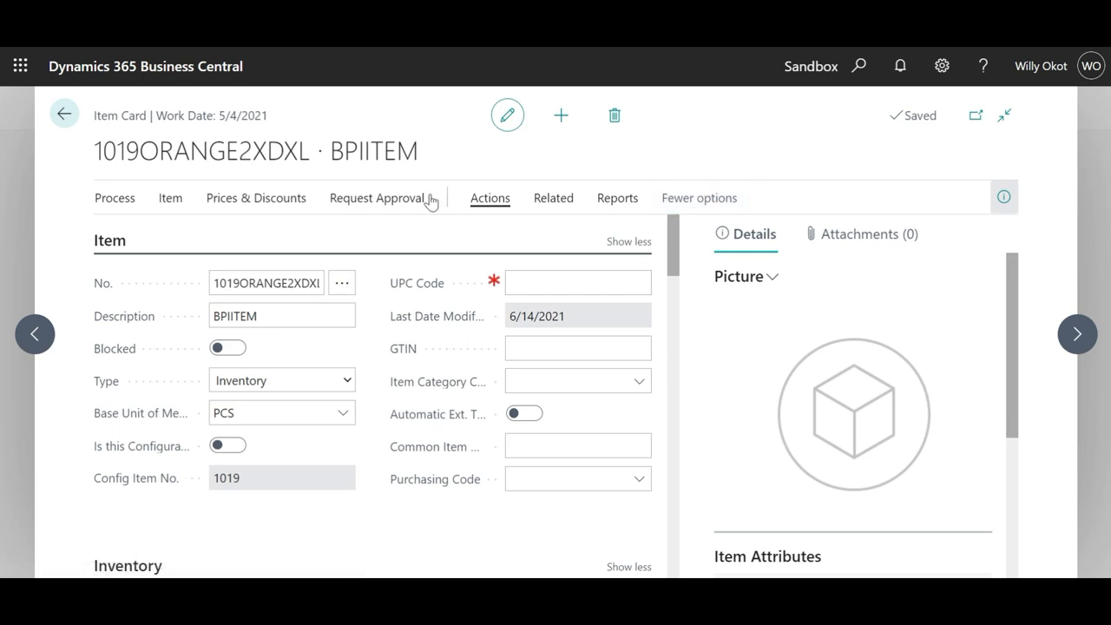
mouse_move(182, 176)
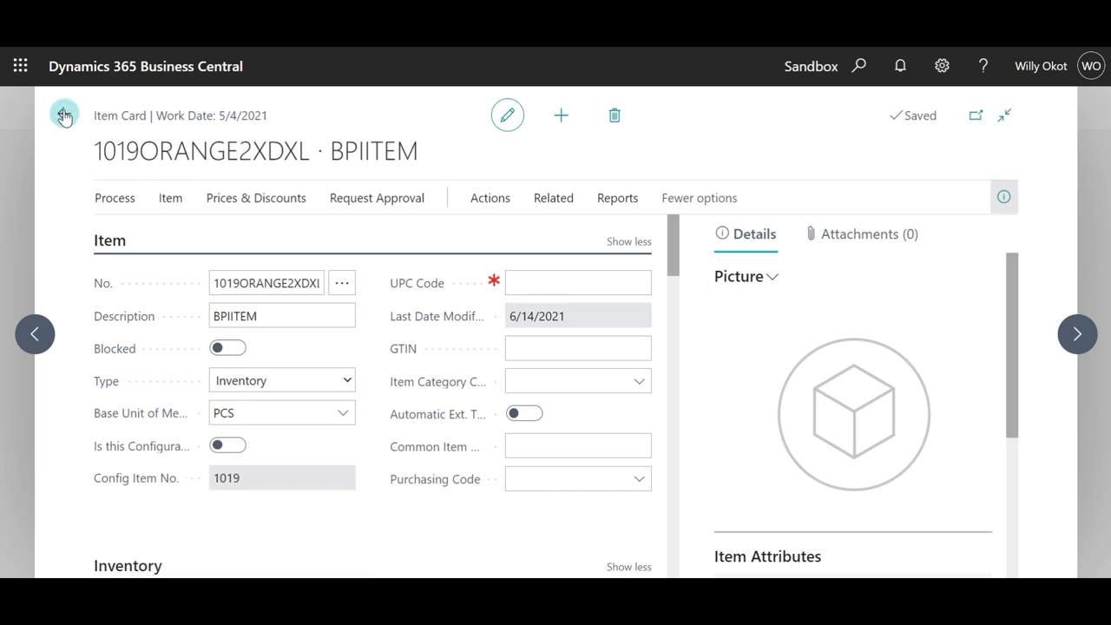
Step: Return from the variant's card to the BPIITEM-filtered Items list
click(62, 115)
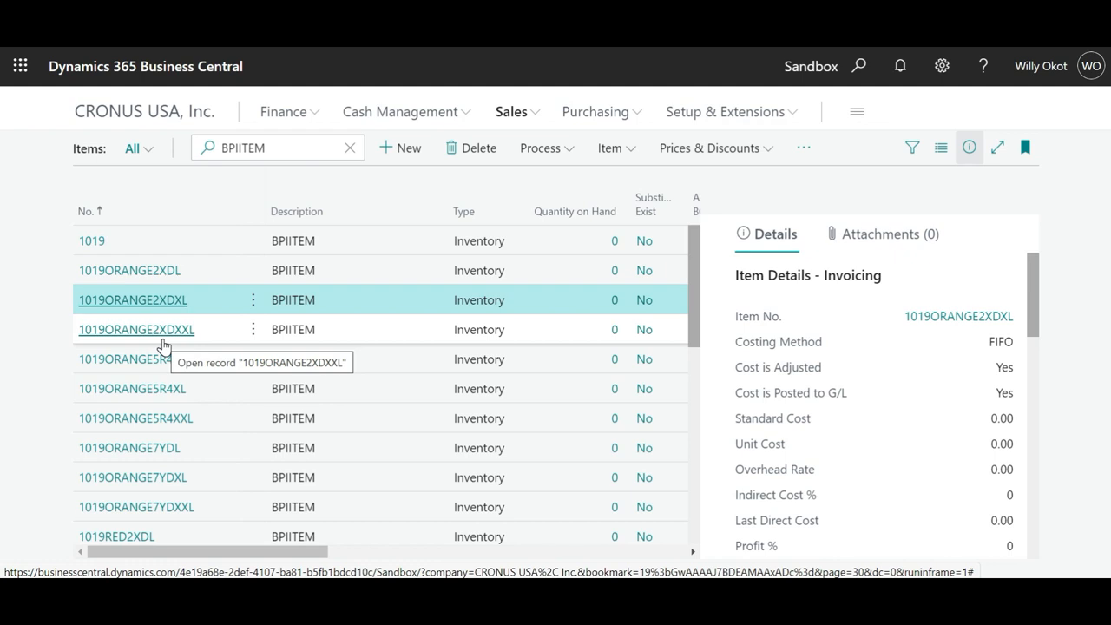
mouse_move(493, 375)
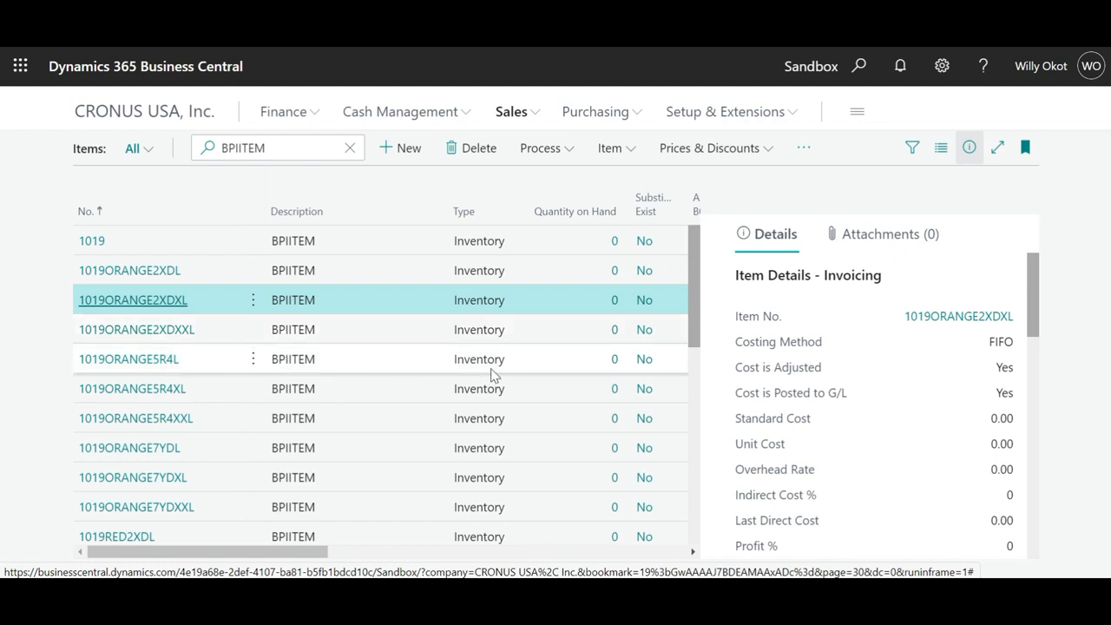